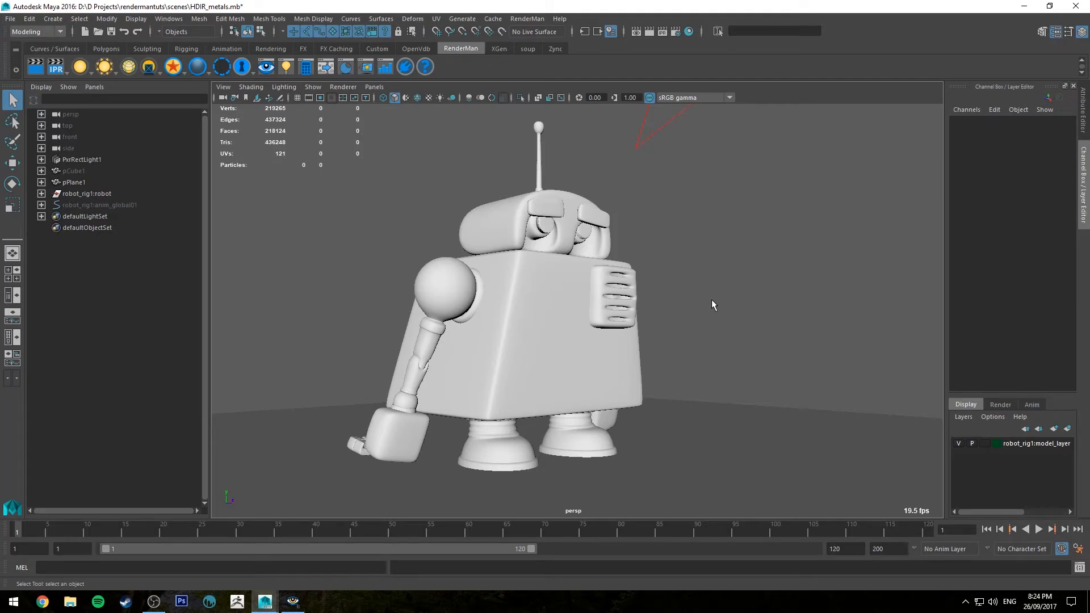
Inspect the robot from all sides, select it and graph its PxrMetal material in the Hypershade.
drag(713, 304, 673, 278)
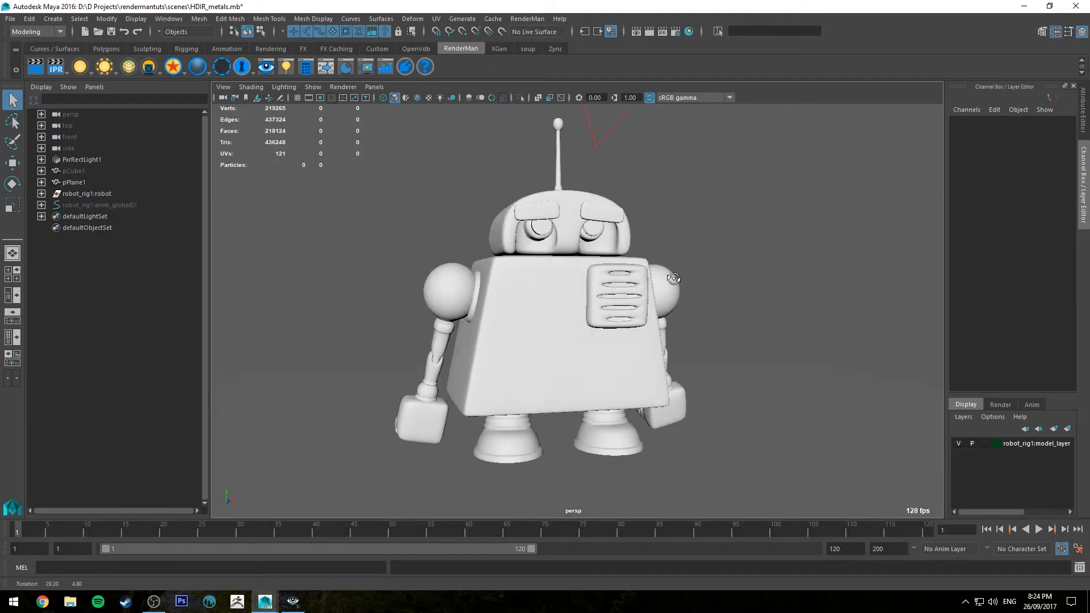
drag(673, 278, 475, 262)
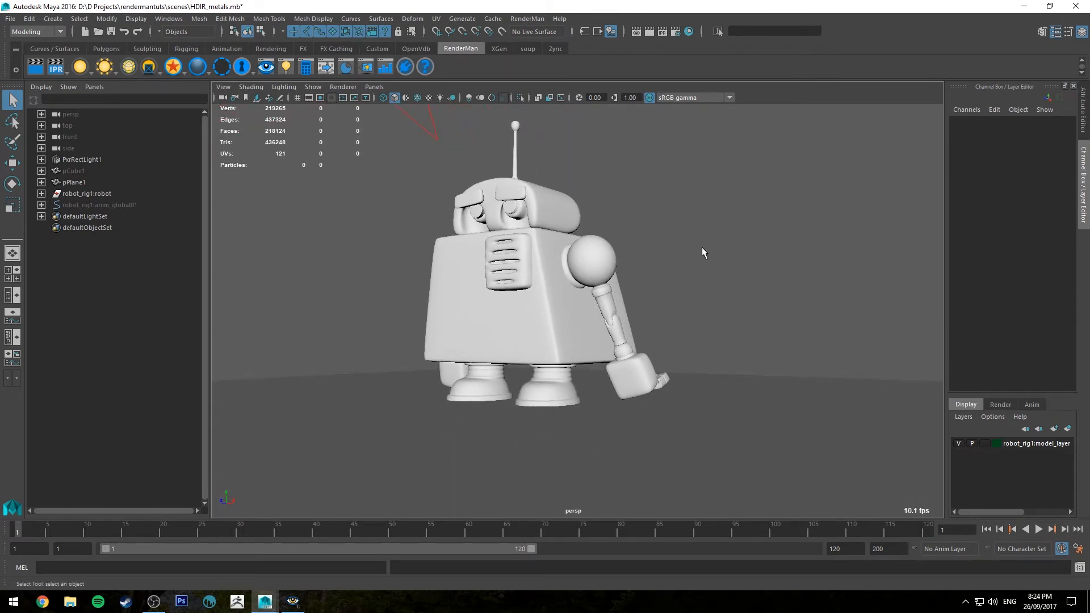
drag(702, 252, 721, 264)
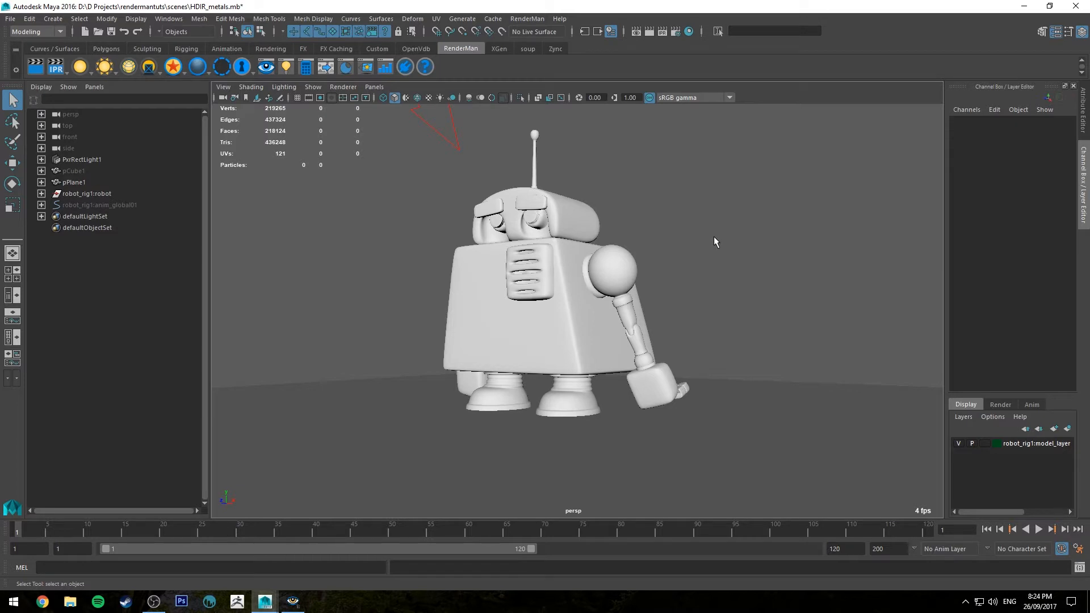
mouse_move(546, 292)
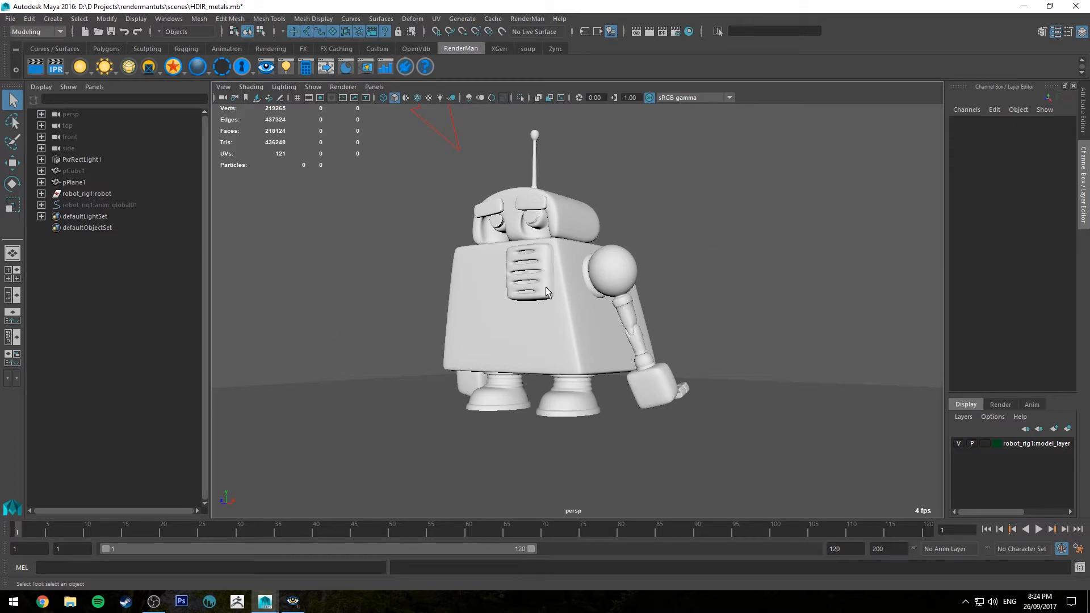
mouse_move(561, 268)
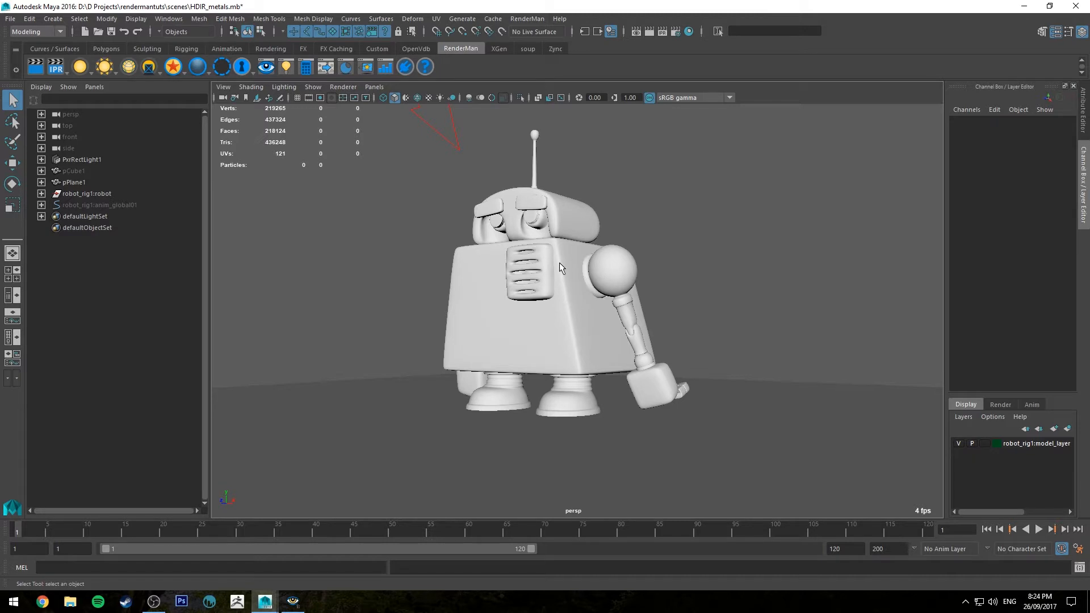
mouse_move(320, 318)
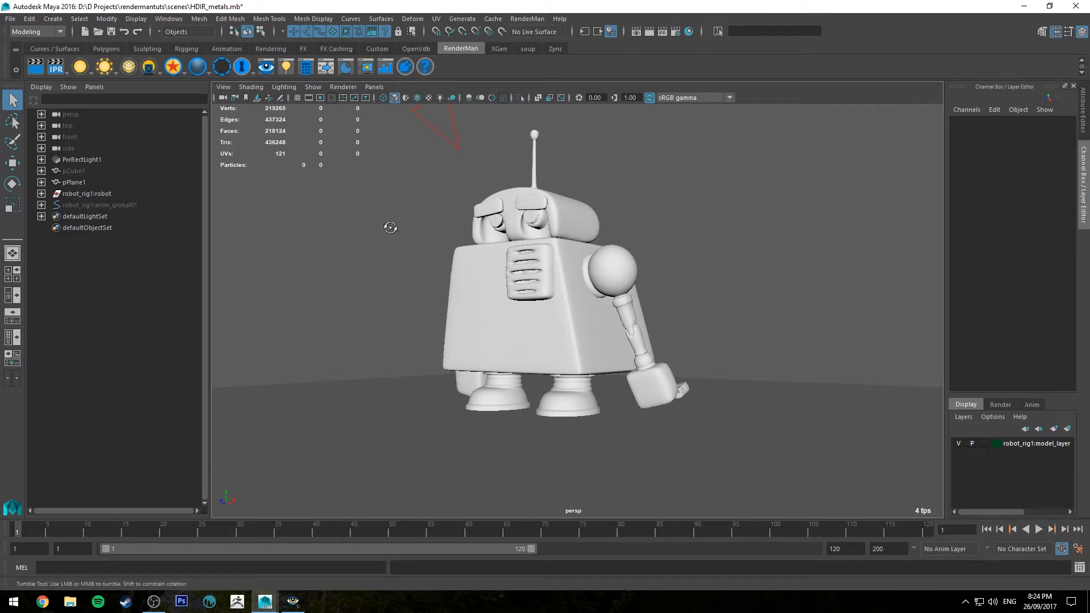
drag(391, 227, 573, 274)
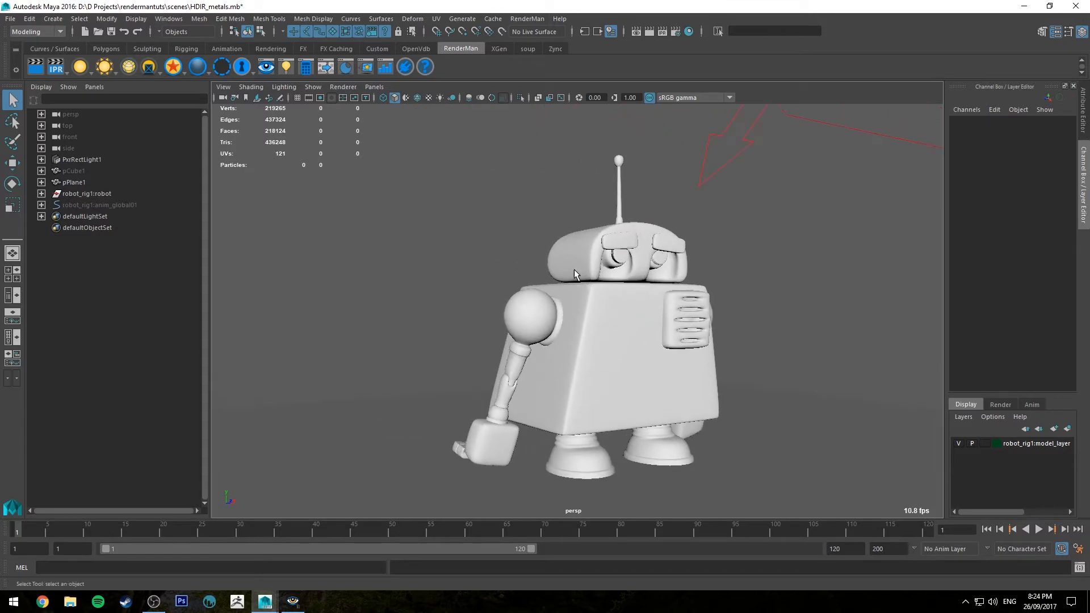
click(85, 193)
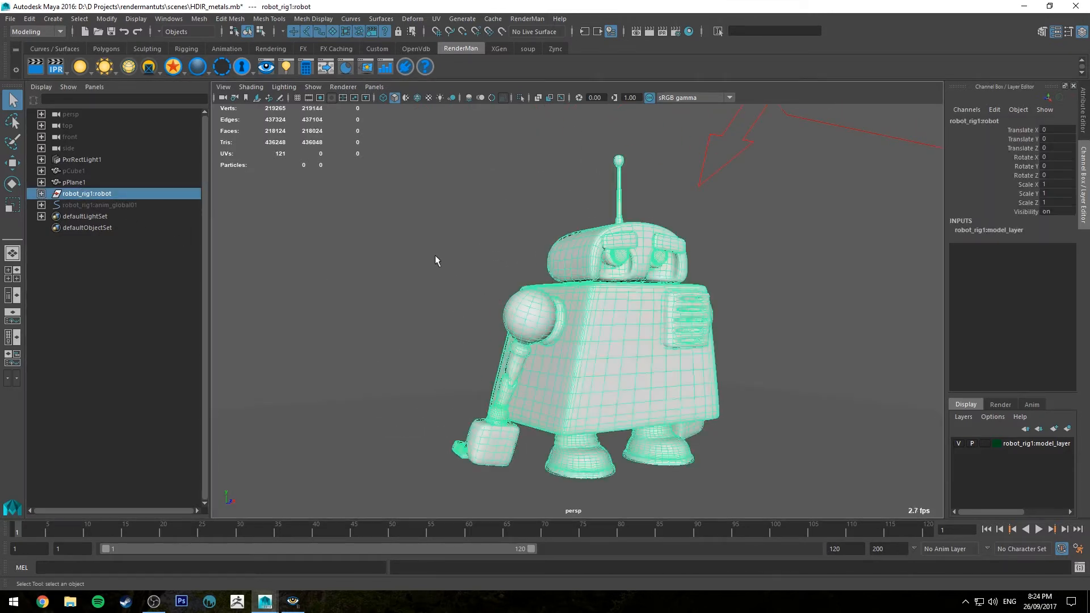
click(172, 67)
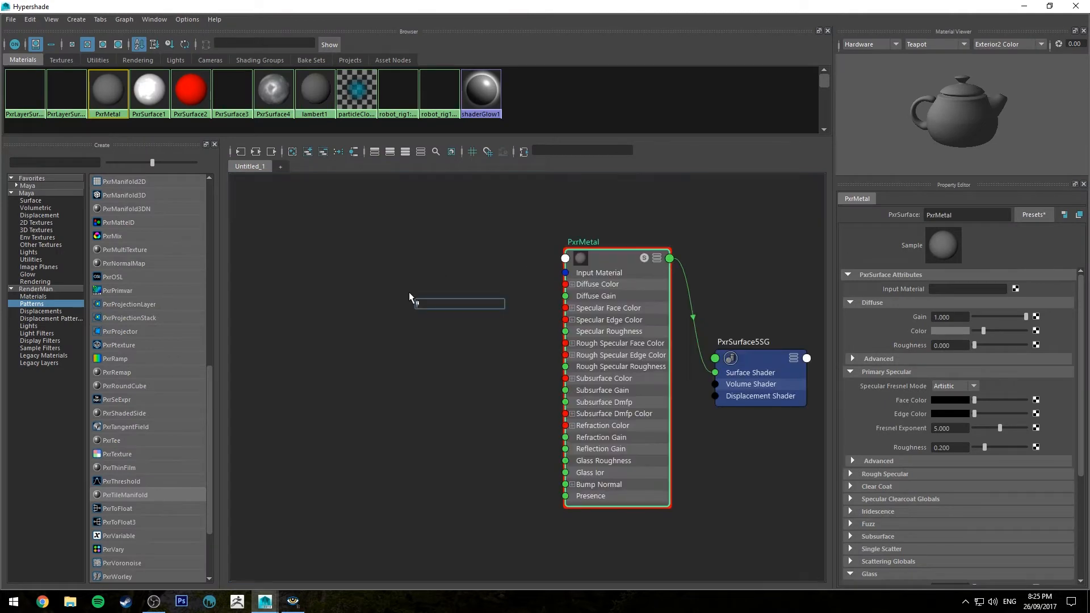
Create PxrFractal and PxrInvert nodes and feed the fractal's Result RGB into the invert's input.
text(PxrFractal)
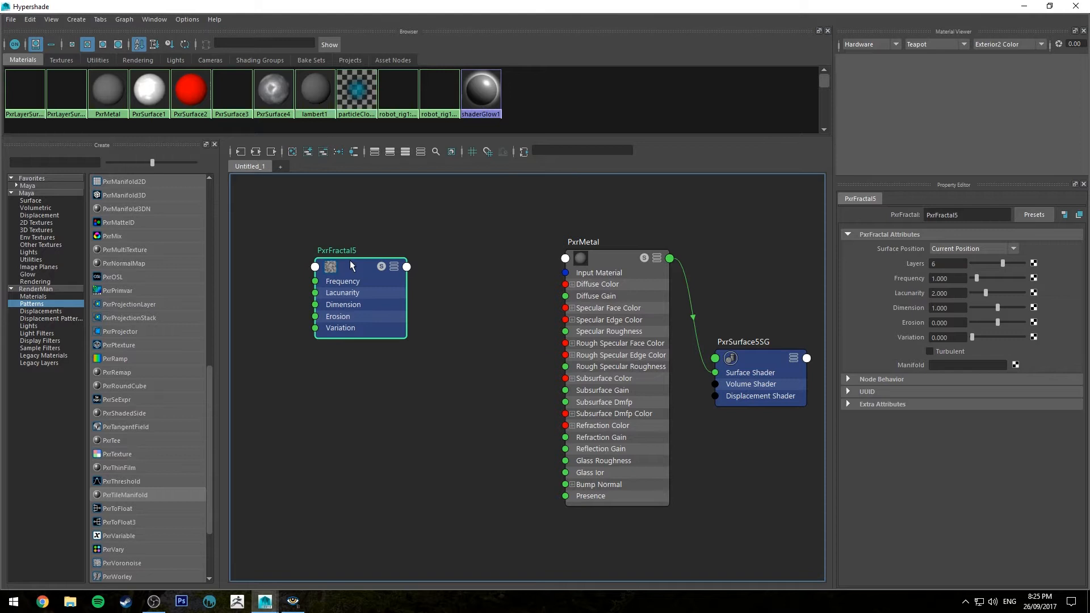
click(394, 266)
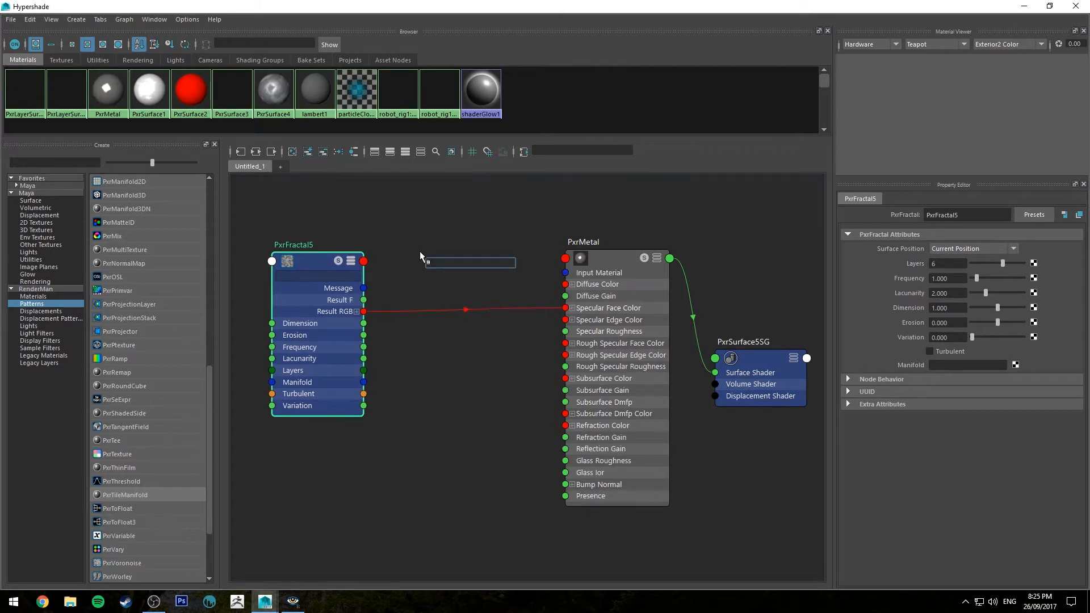
text(PxrInvert)
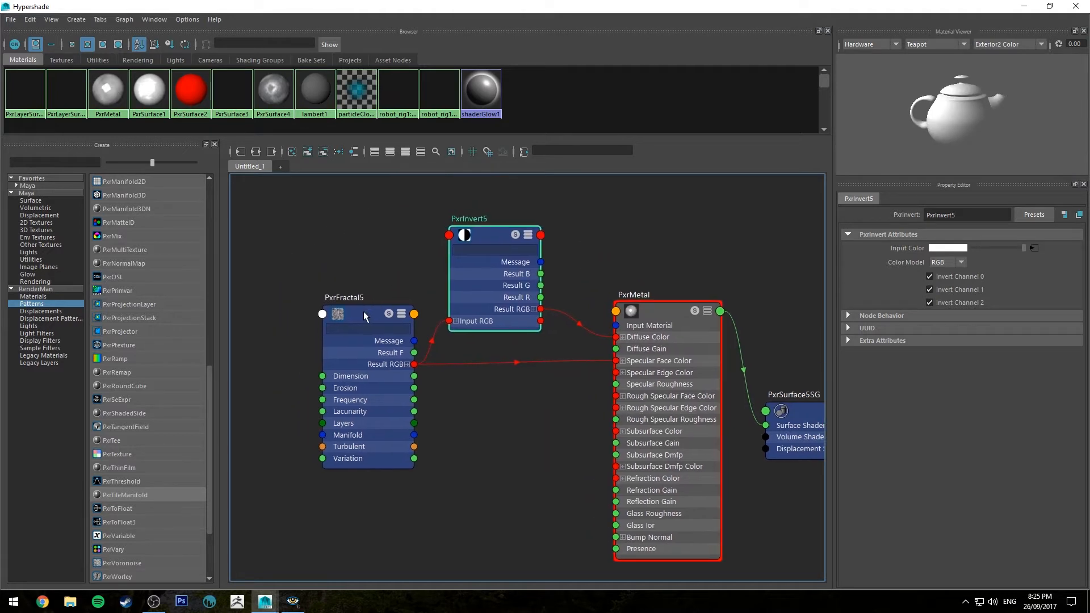
click(345, 296)
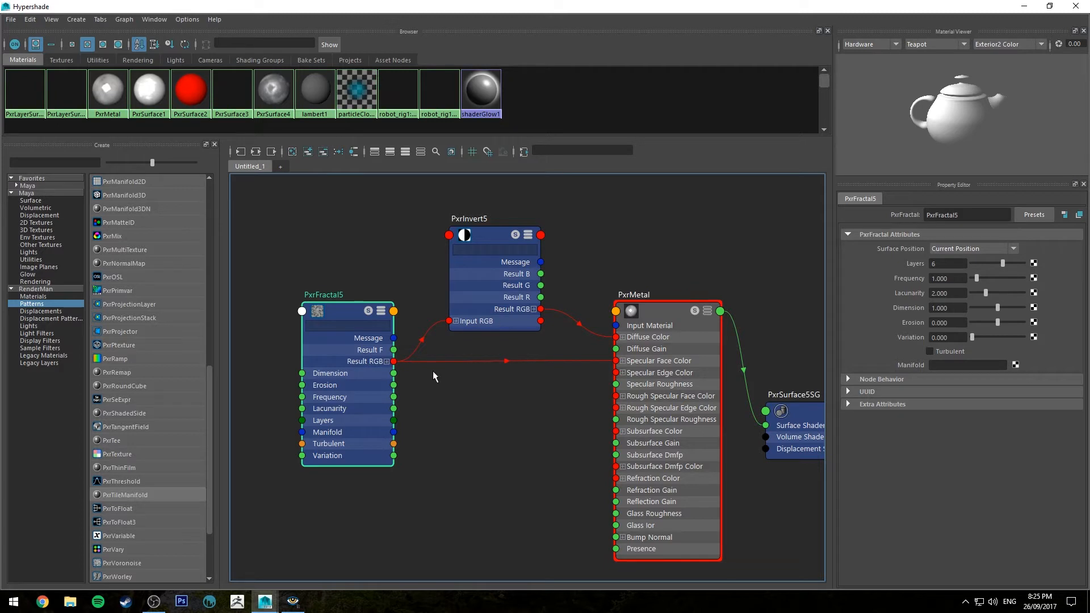
mouse_move(490, 299)
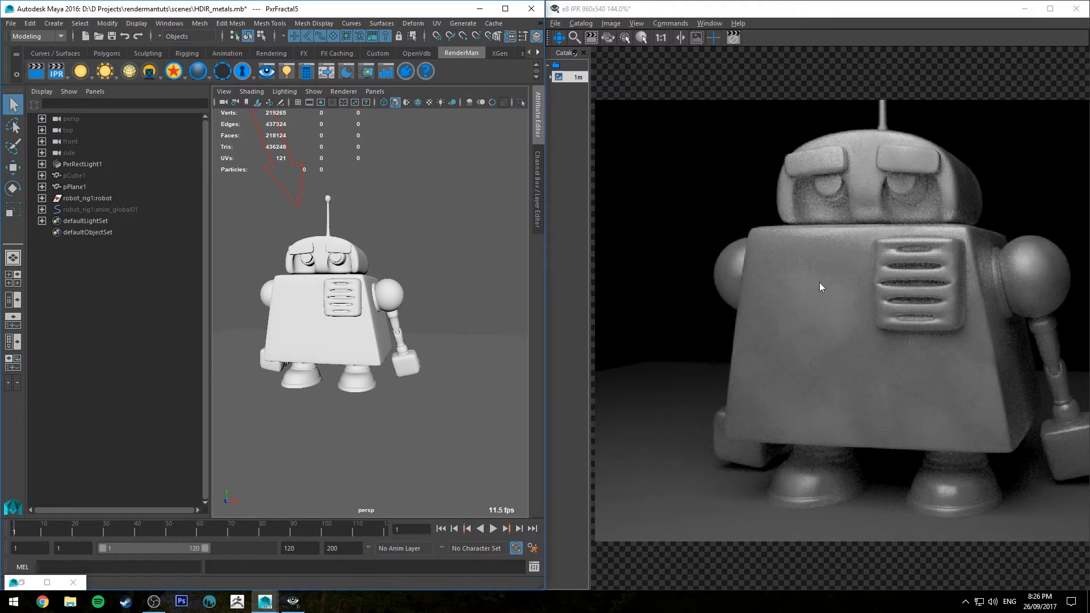
mouse_move(899, 323)
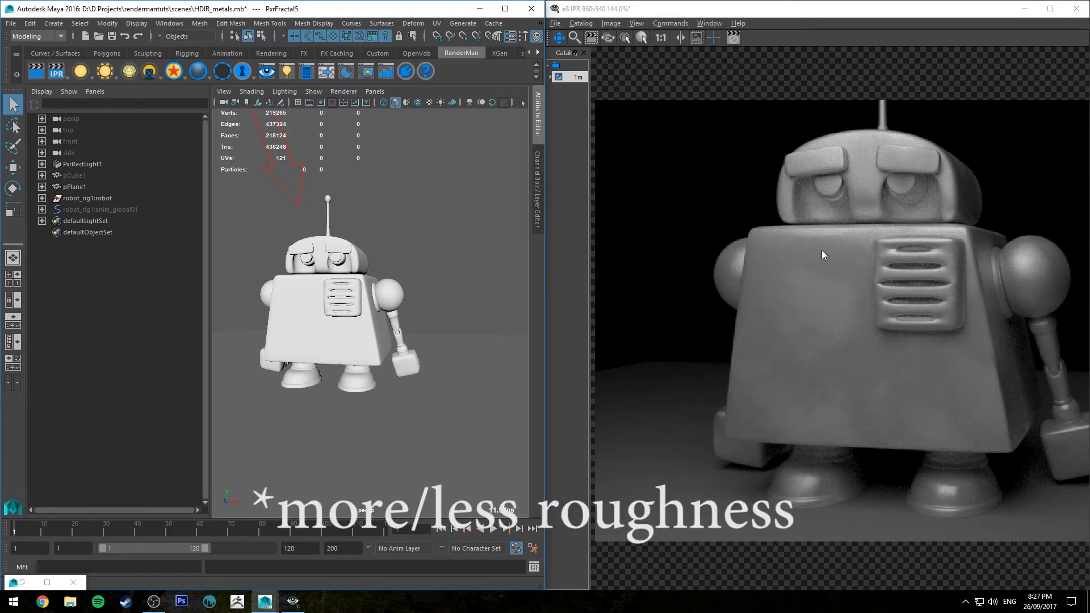
mouse_move(348, 410)
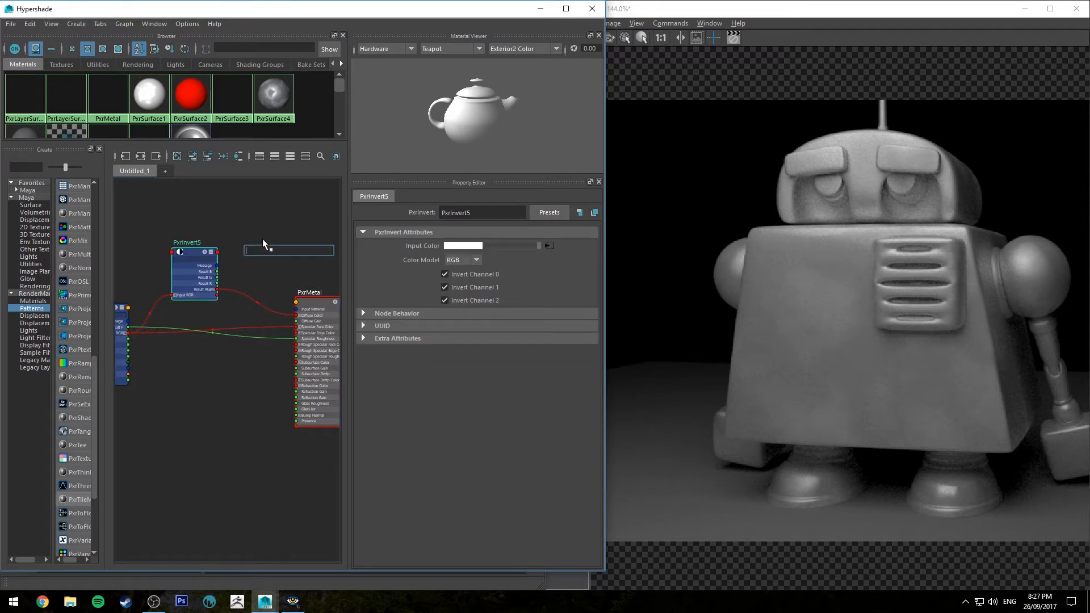
Create a PxrHSL node and wire the PxrInvert output into its Input RGB.
text(hsl)
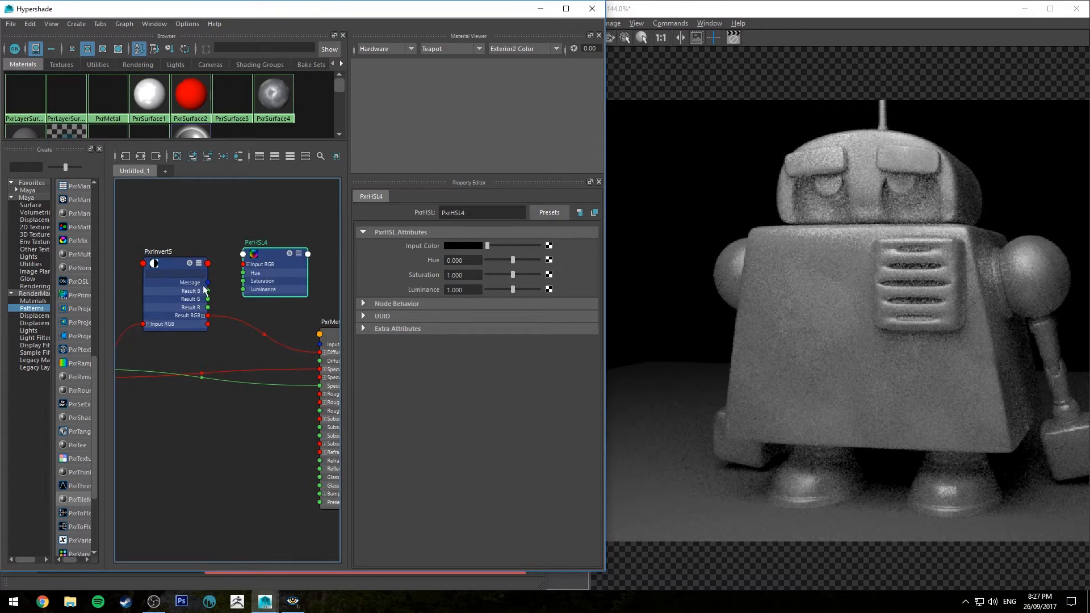
drag(207, 316, 244, 265)
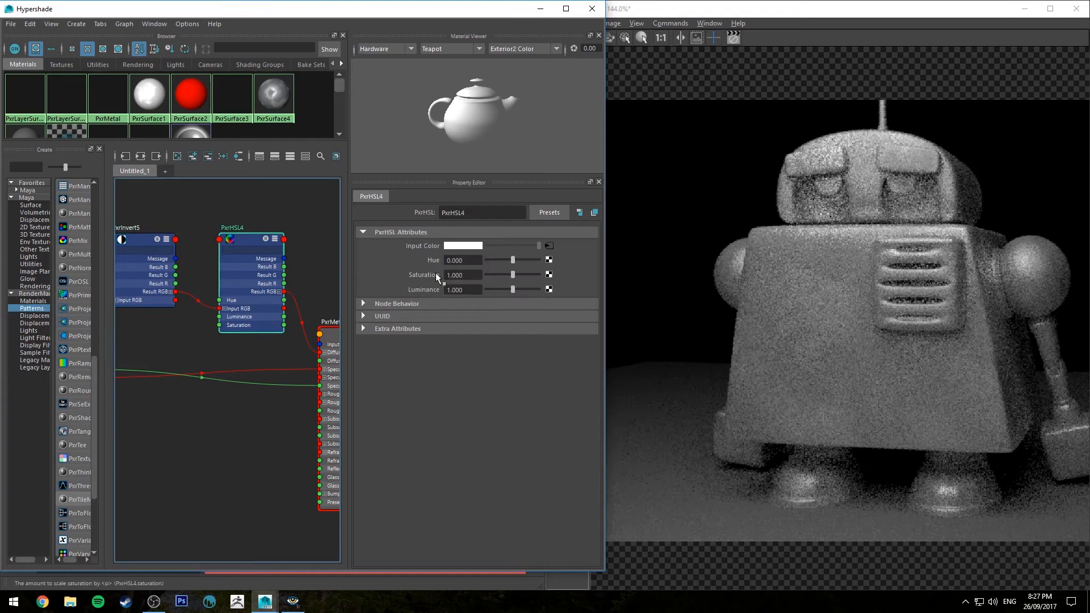
Drag the PxrHSL luminance down from about 0.58 to roughly 0.09.
drag(512, 289, 502, 290)
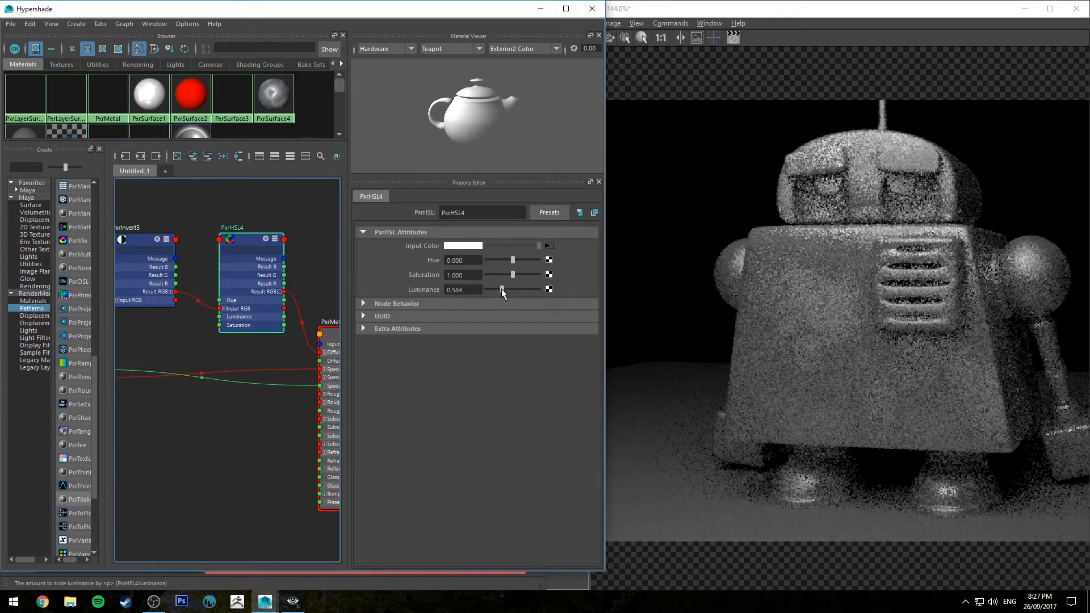
drag(502, 290, 497, 290)
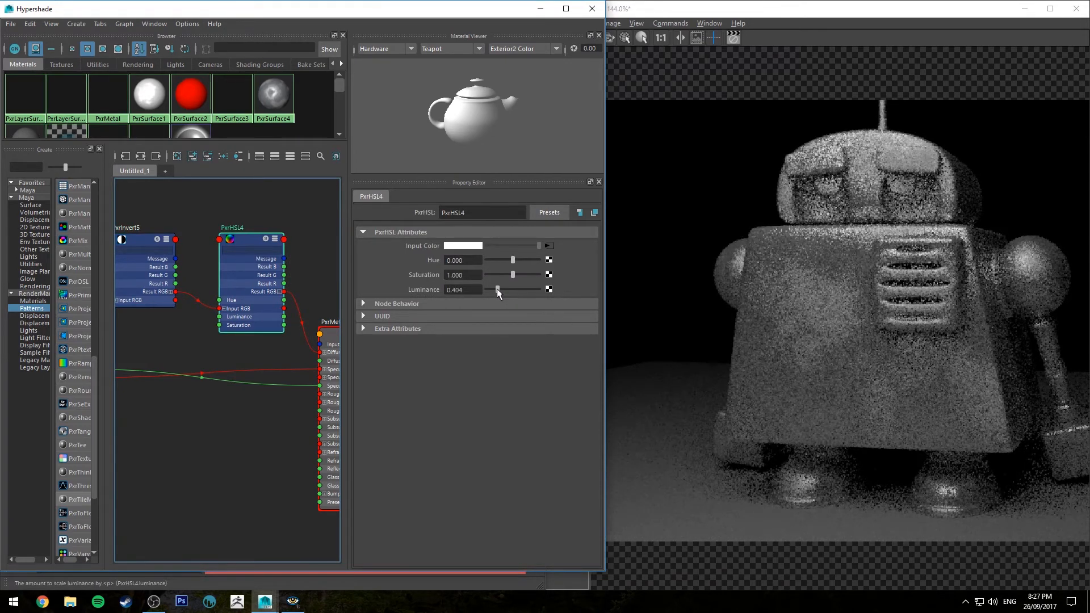
drag(498, 290, 494, 290)
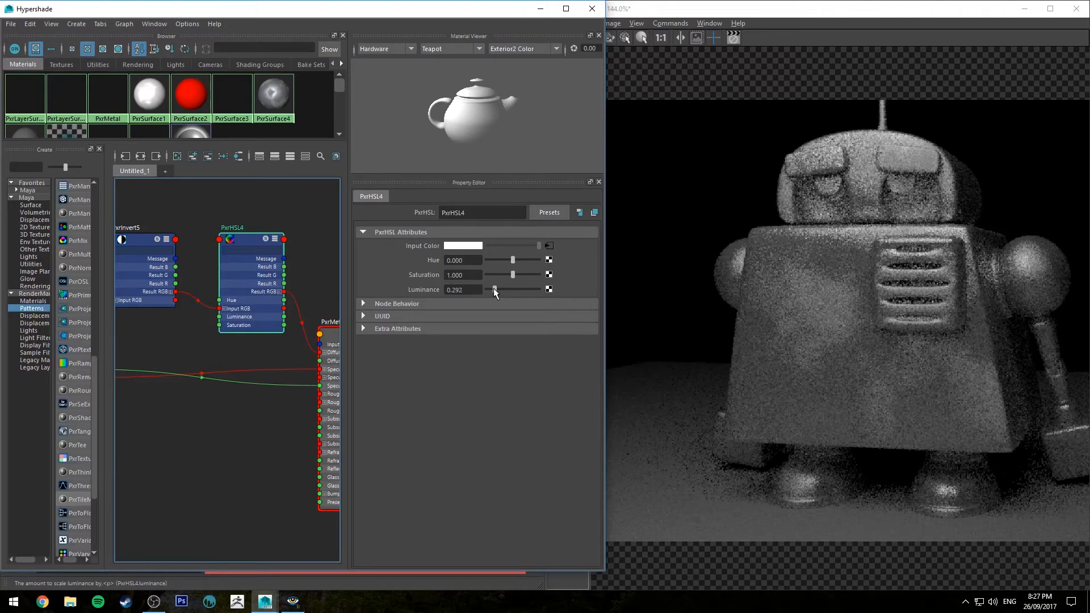
drag(512, 289, 490, 290)
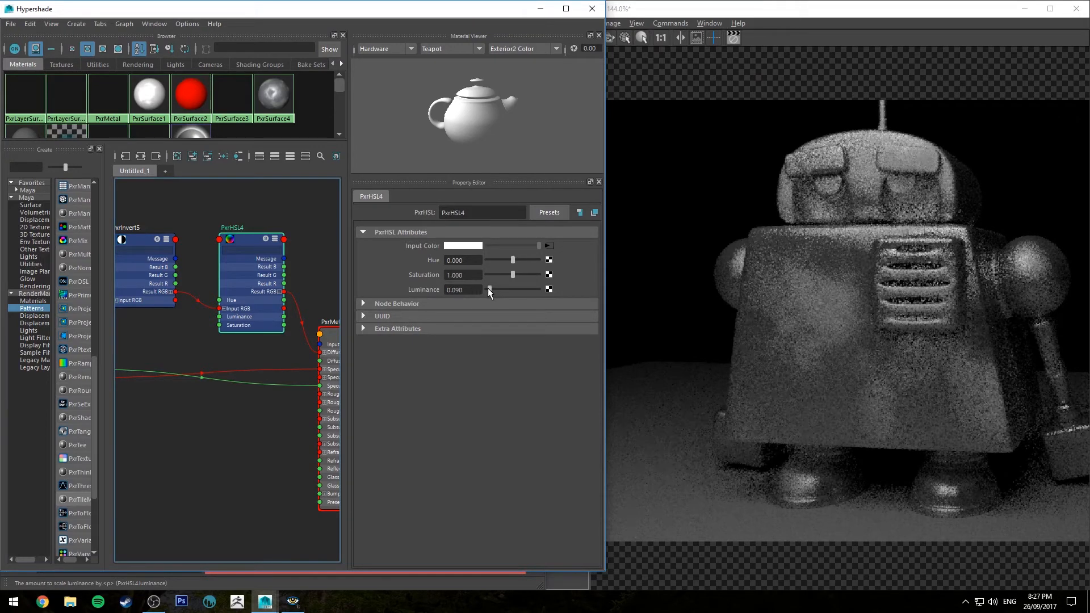
drag(488, 290, 487, 289)
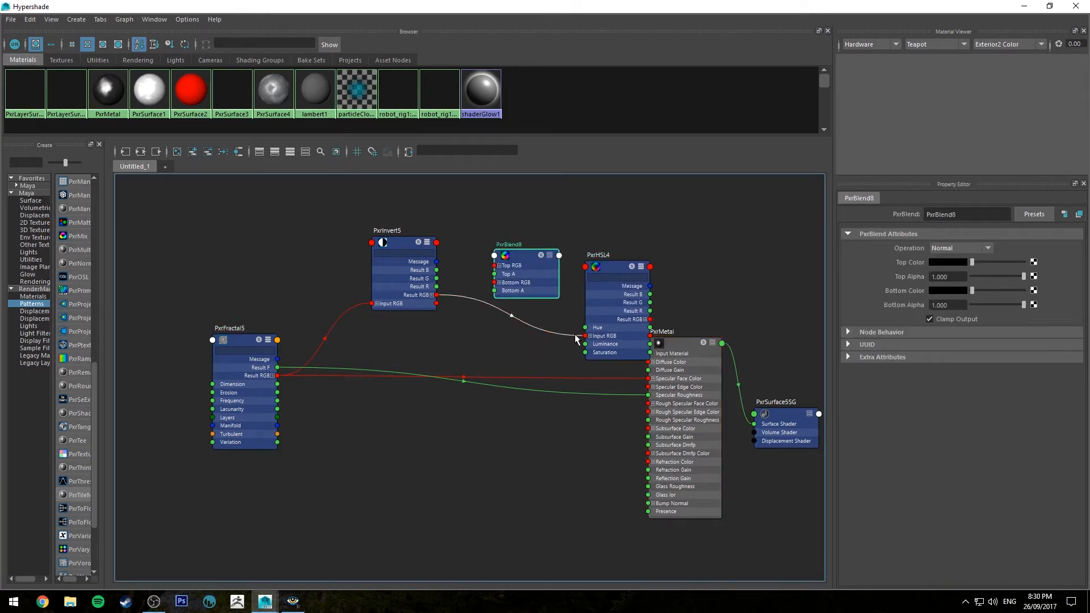
Feed the inverted pattern into PxrBlend's top color and set its bottom colour to pale blue-white.
click(525, 253)
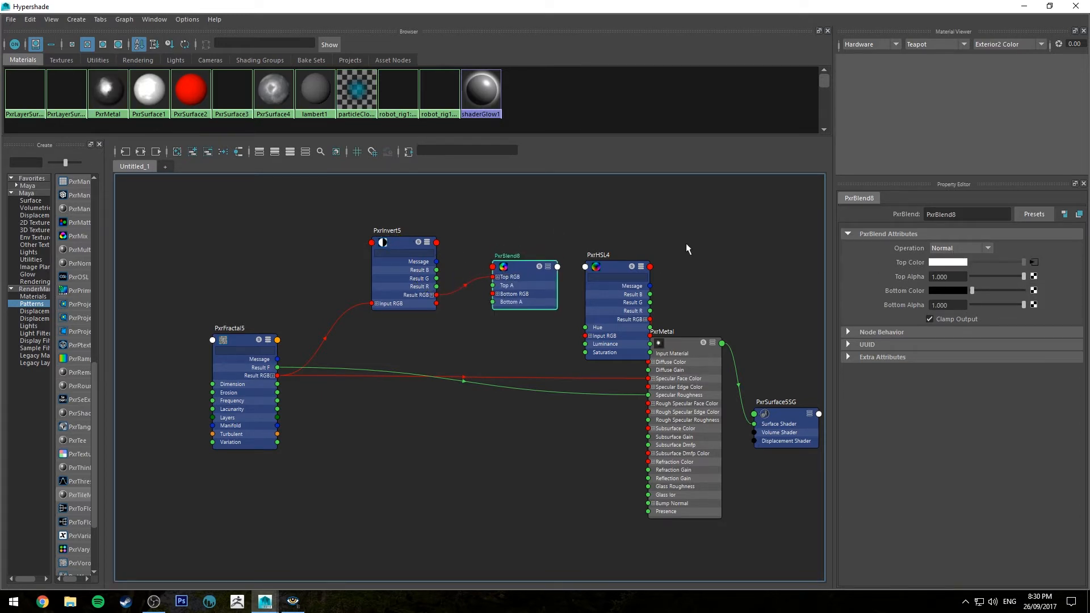
click(958, 247)
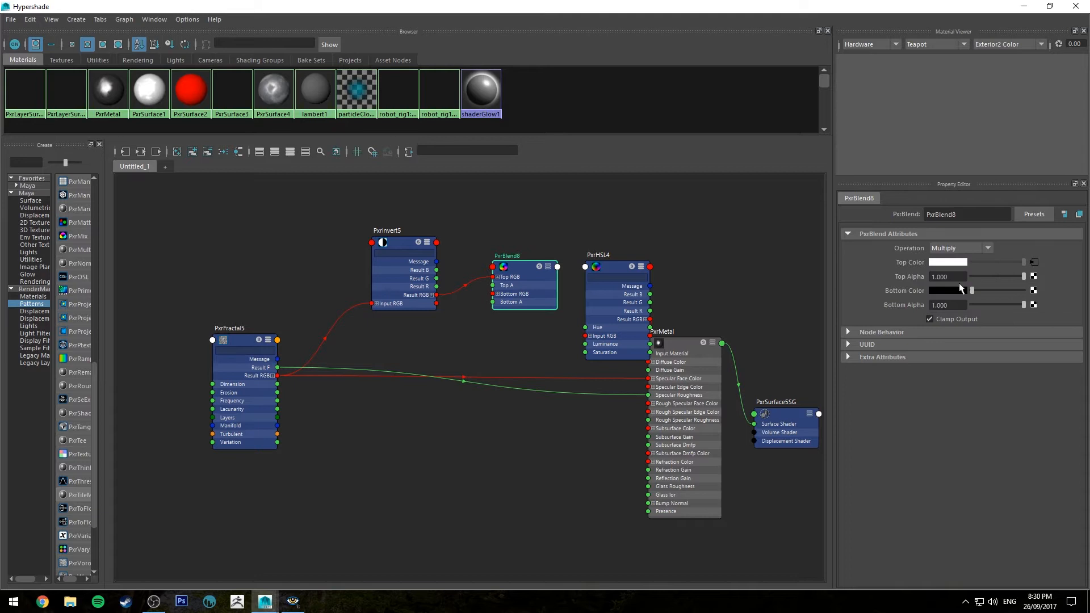
click(947, 289)
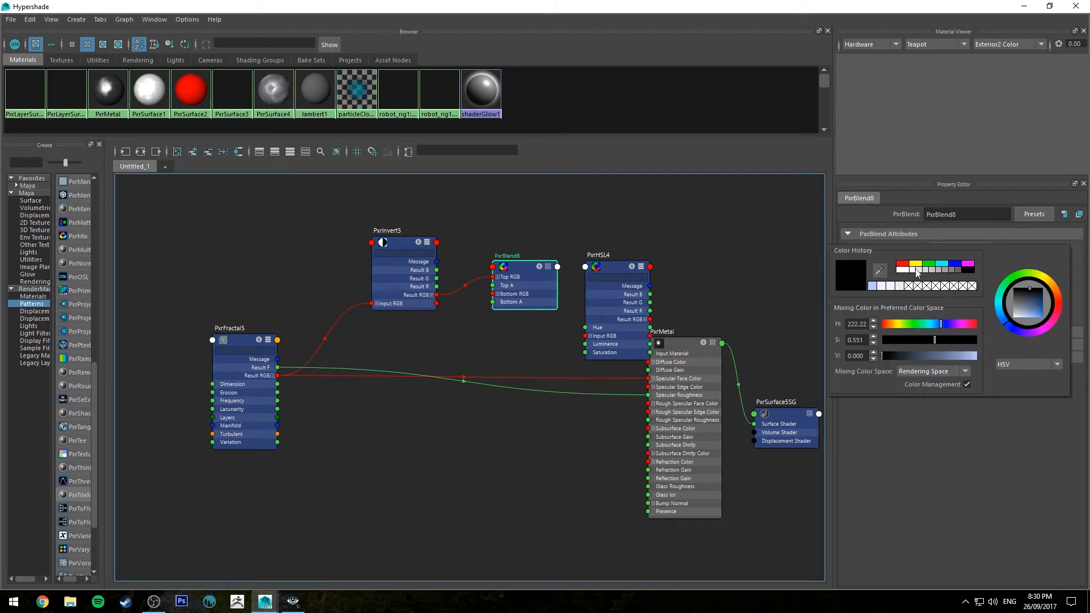
click(1041, 300)
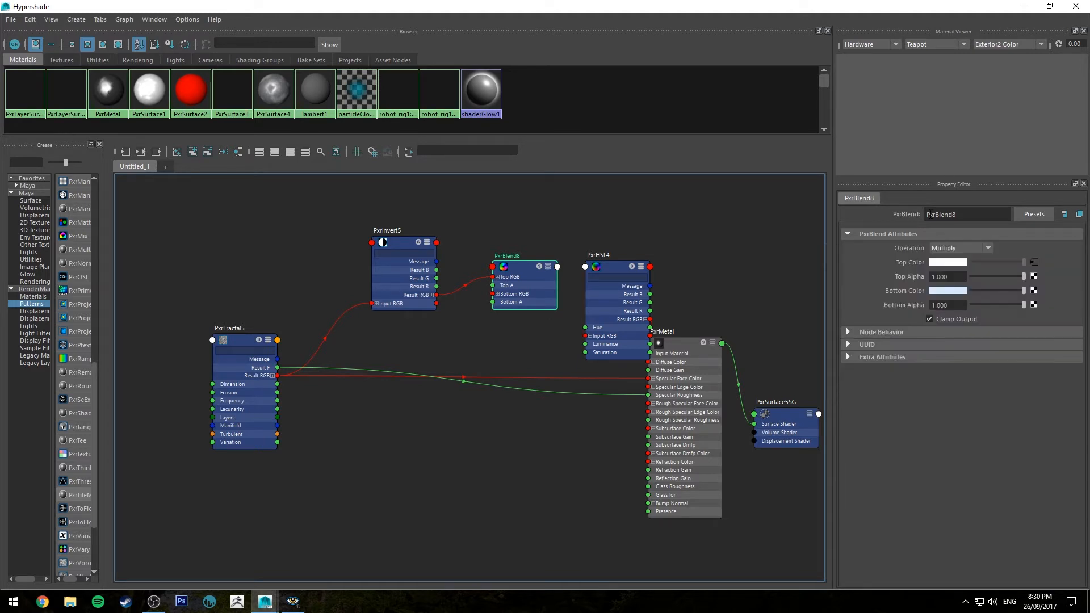
Expand the blend node's ports and connect its Result RGB into PxrHSL4's input.
click(521, 266)
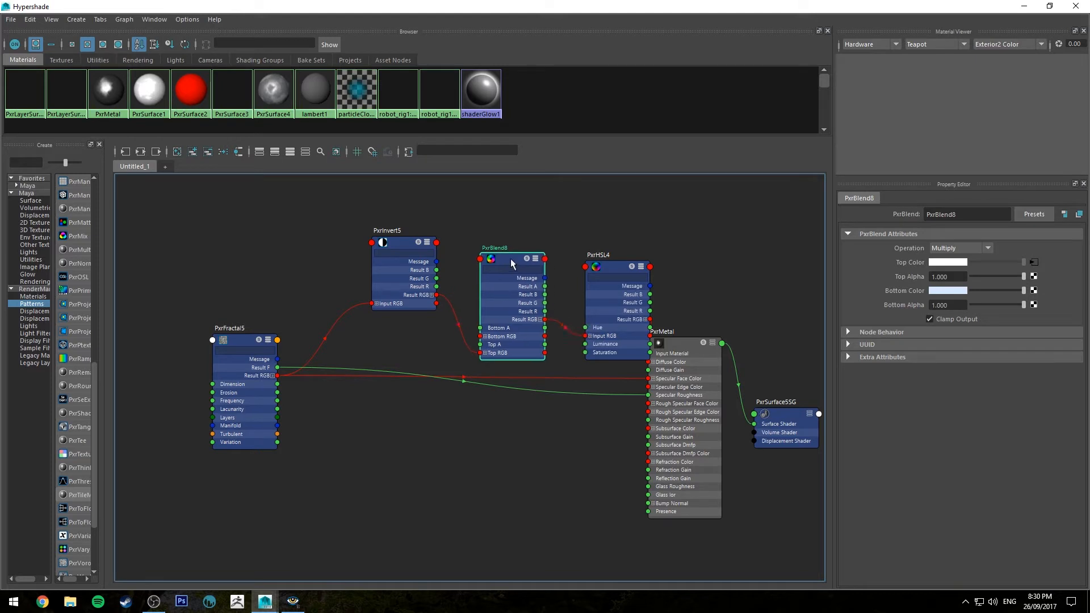
click(599, 249)
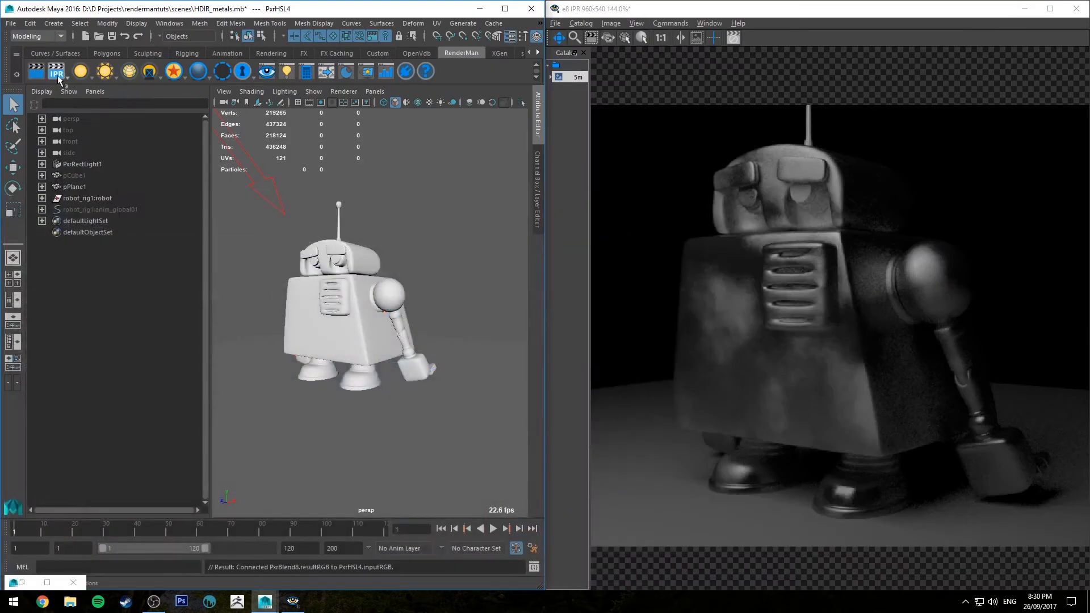
Return to the Hypershade graph and show PxrBlend8's settings beside the IPR view.
click(57, 71)
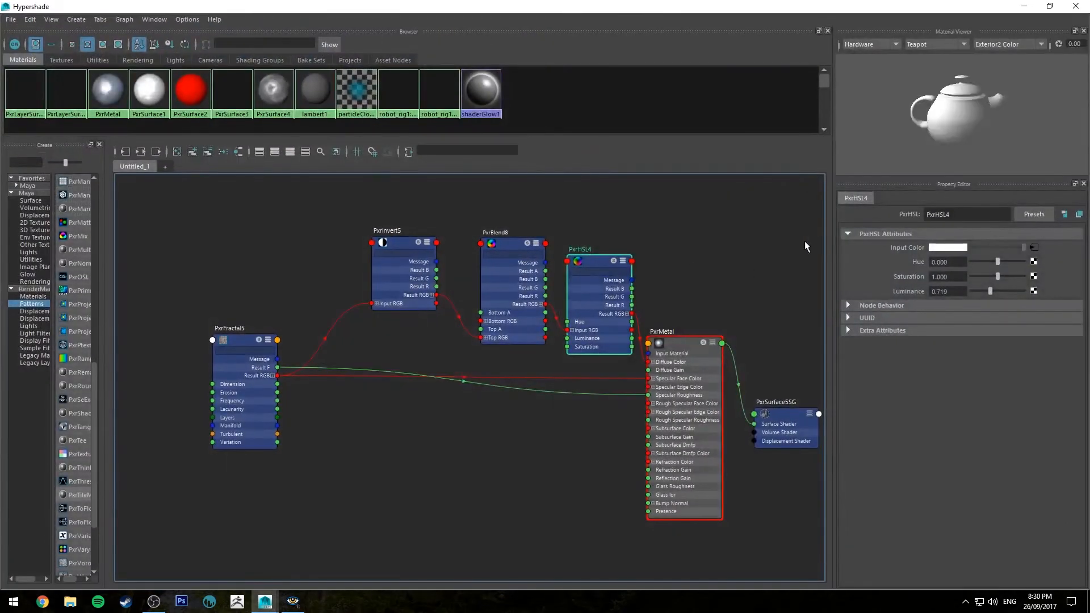
click(511, 232)
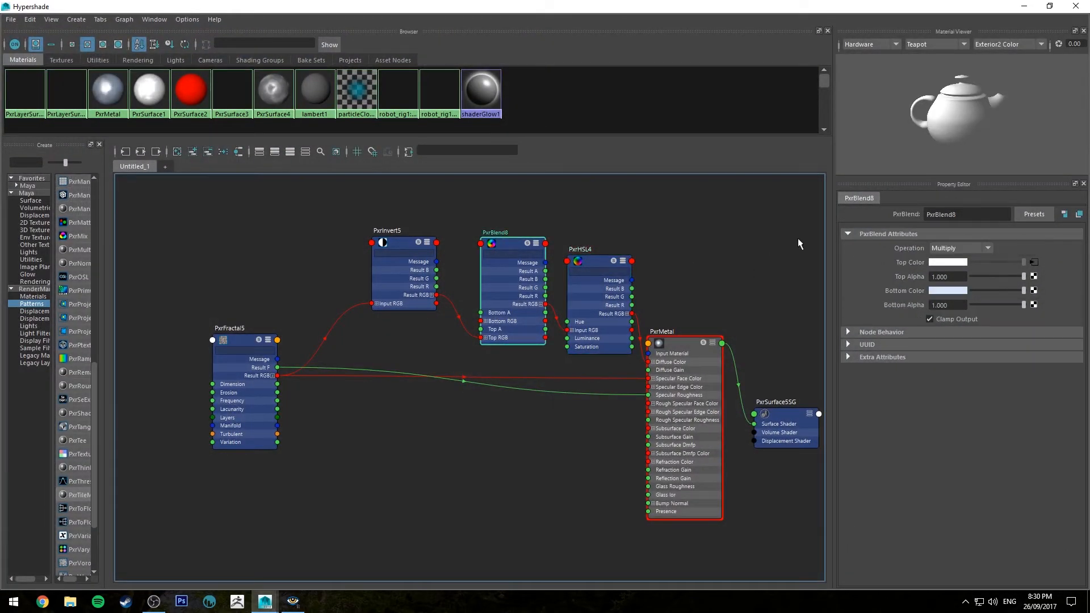
click(947, 262)
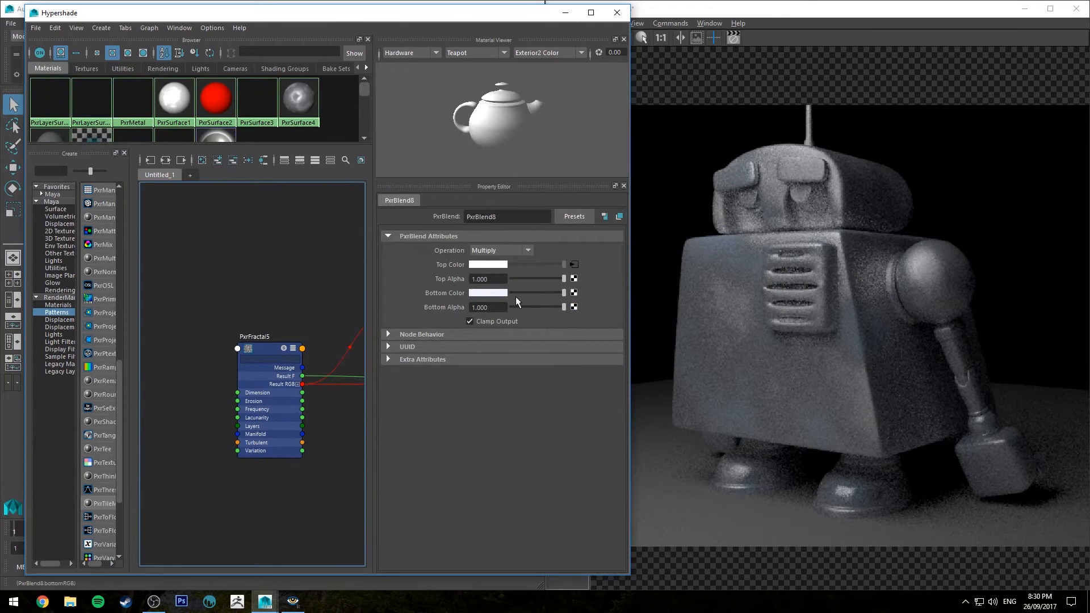
Lower the bottom colour's saturation and choose a blend operation for PxrBlend8.
click(488, 292)
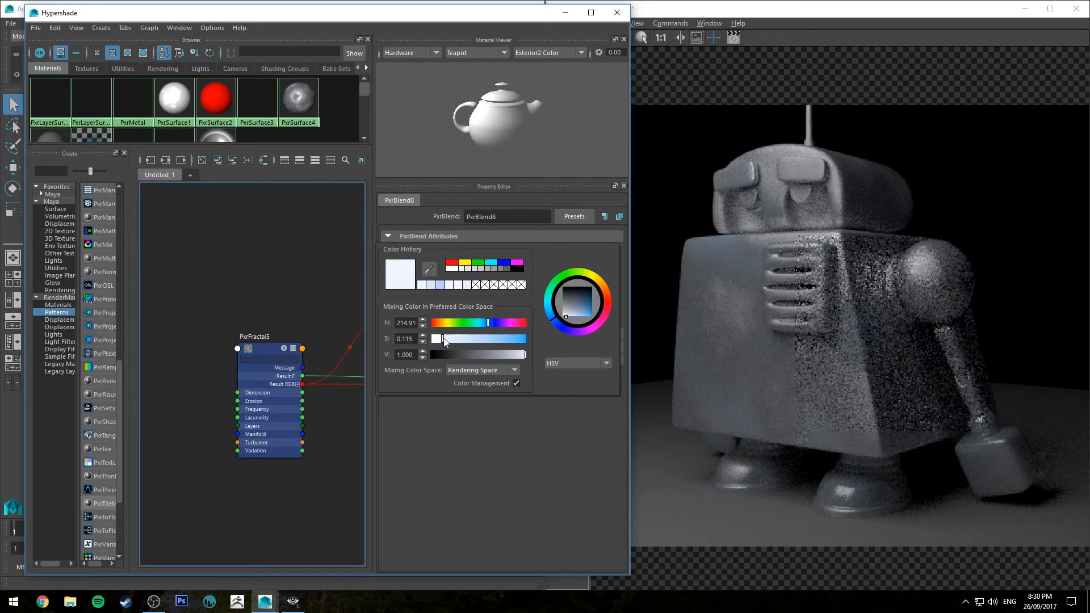
drag(465, 339, 436, 339)
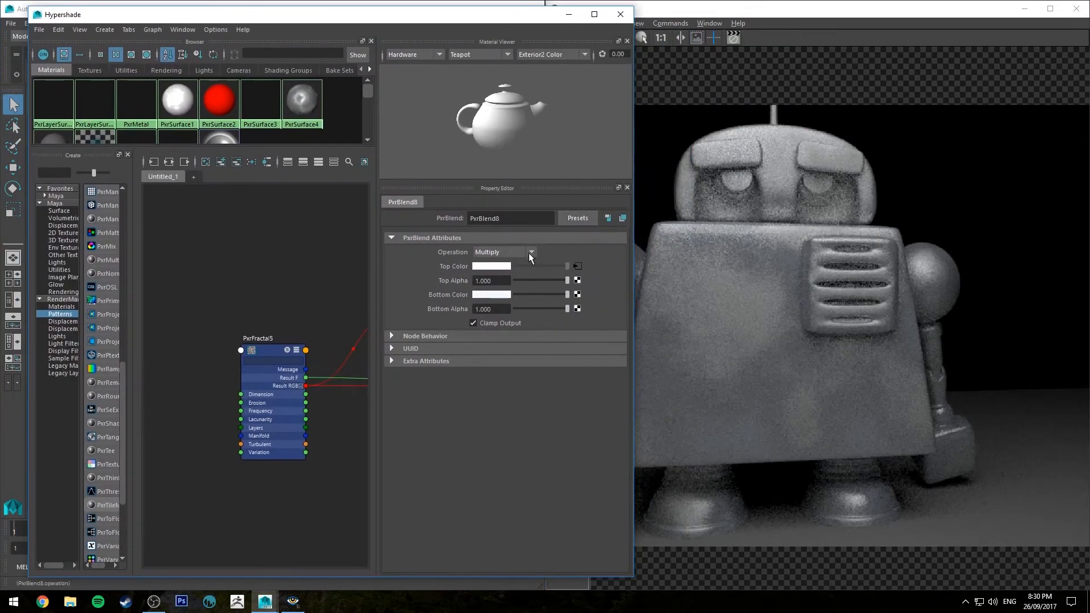
click(530, 252)
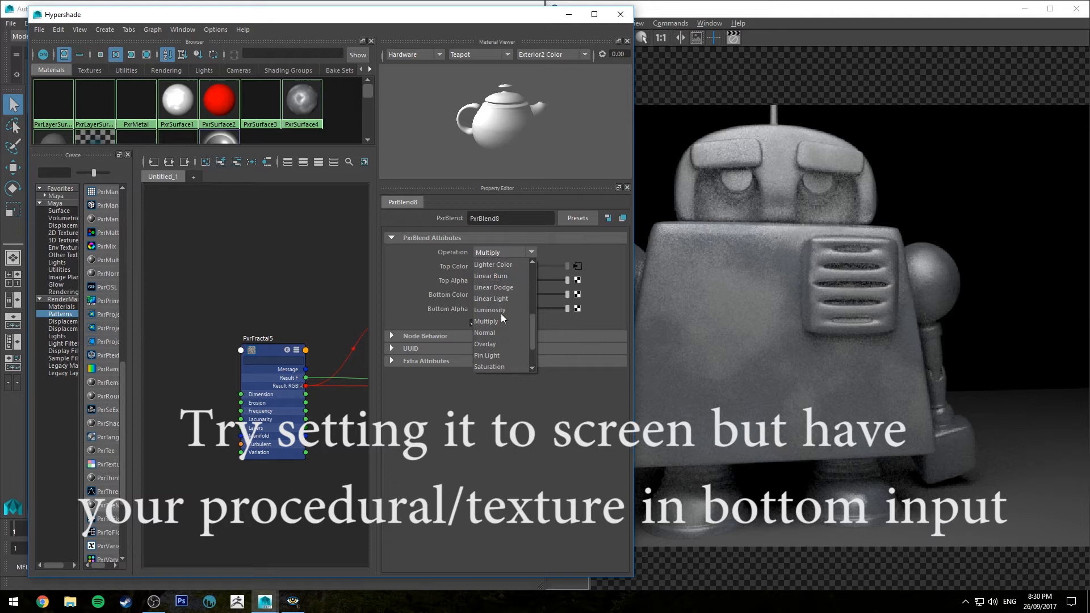
click(484, 344)
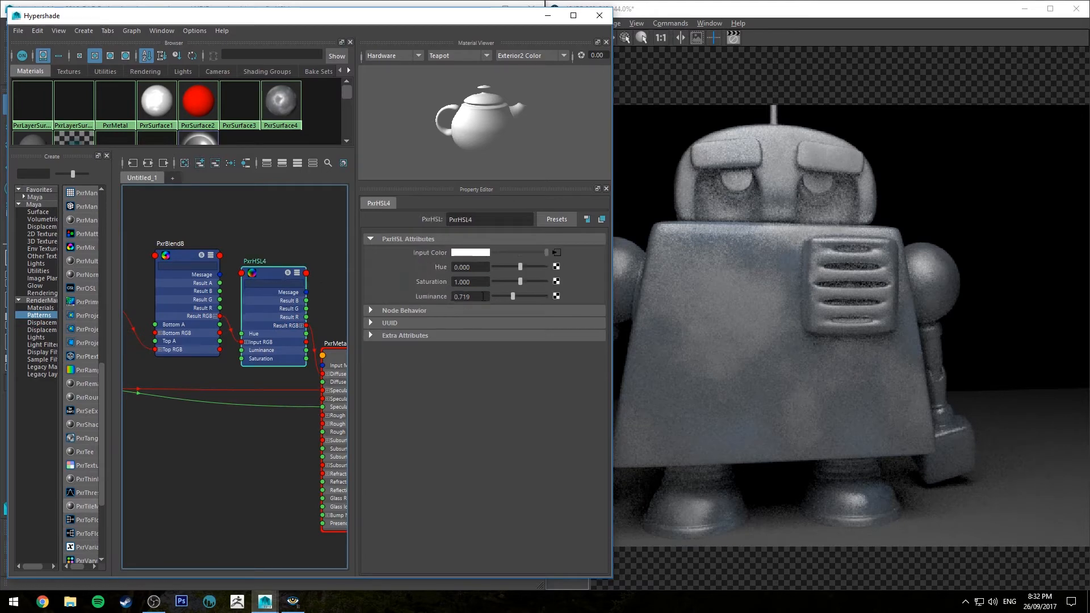
Raise PxrHSL4's luminance from 0.719 to about 0.966.
drag(520, 296, 520, 297)
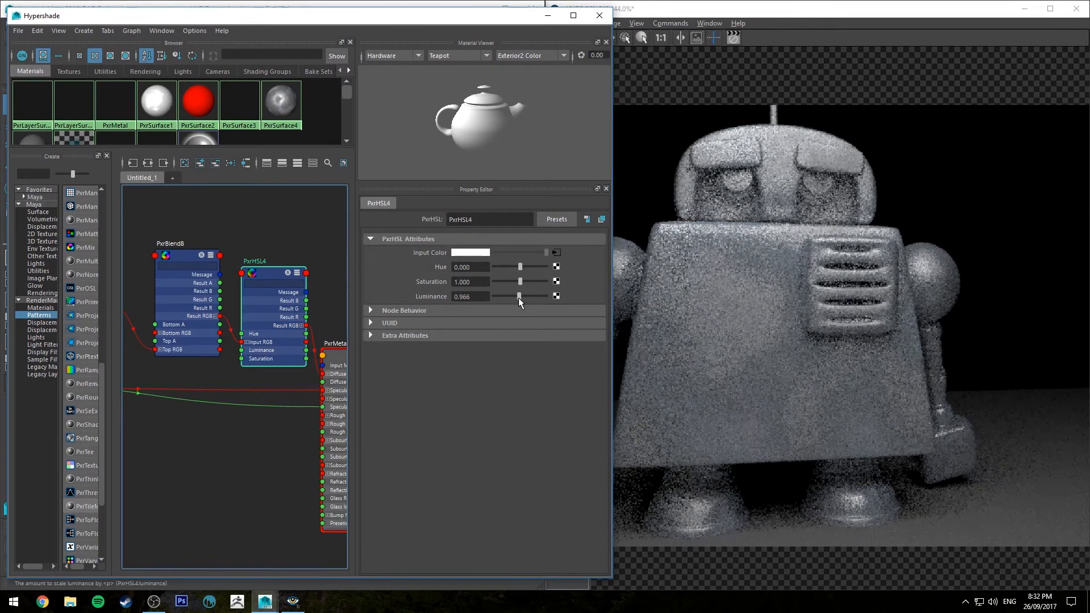
drag(518, 296, 523, 296)
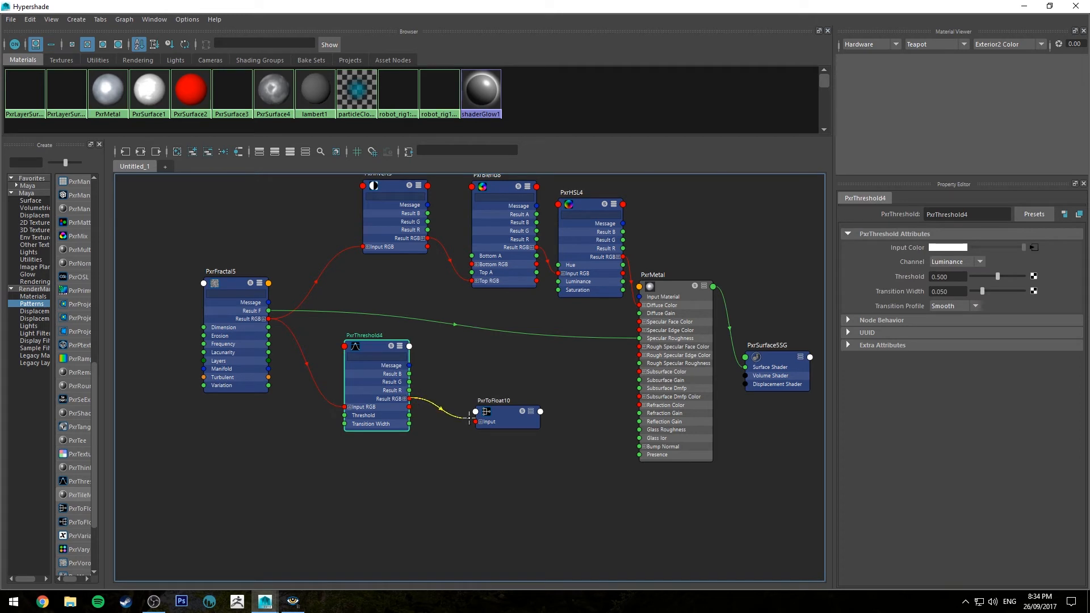
Wire PxrThreshold4's result into PxrToFloat10 and its float output into PxrMetal's specular roughness.
click(494, 401)
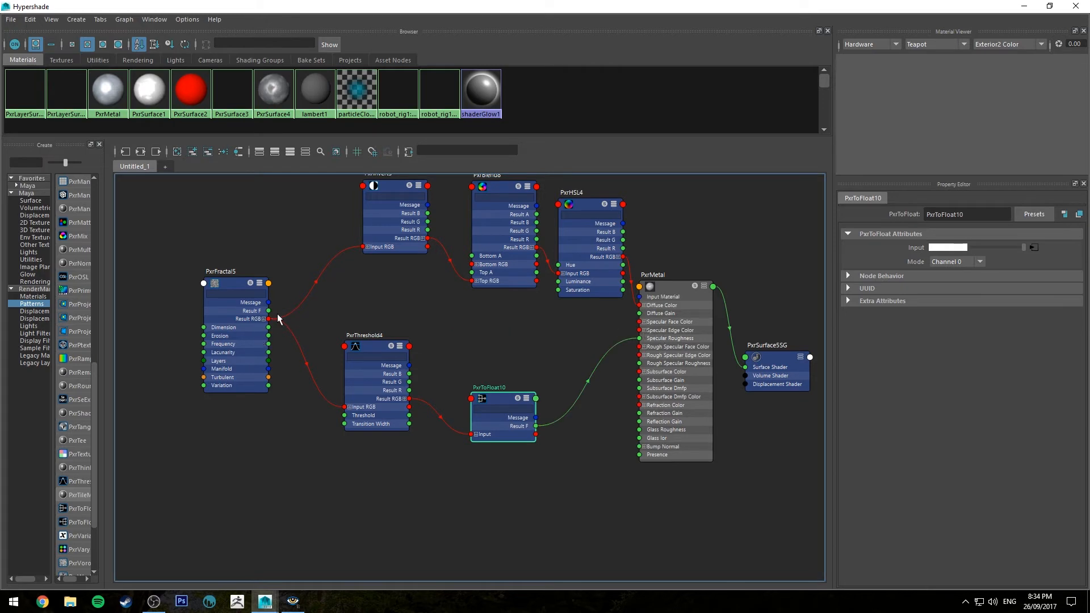
drag(268, 318, 638, 327)
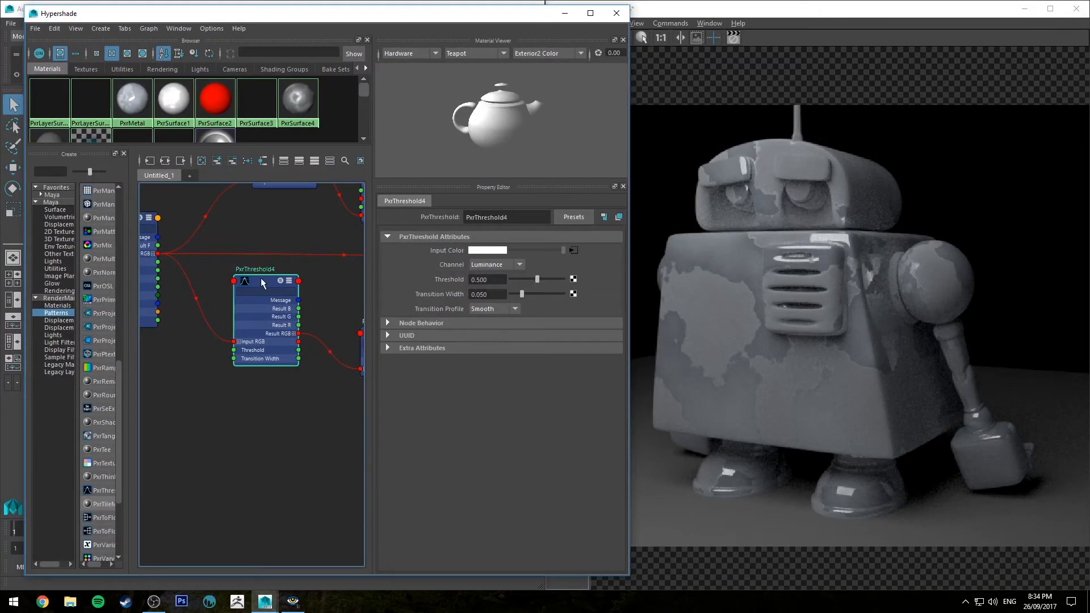
Sweep the threshold, settle it at 0.539 and widen the transition width to 0.250.
drag(536, 279, 517, 279)
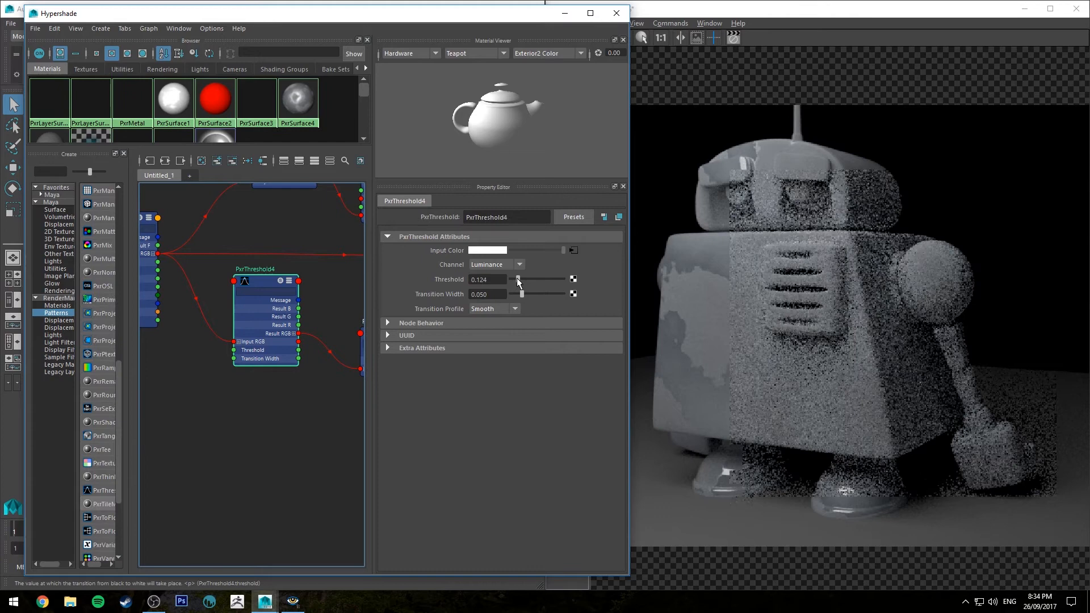
drag(518, 280, 524, 279)
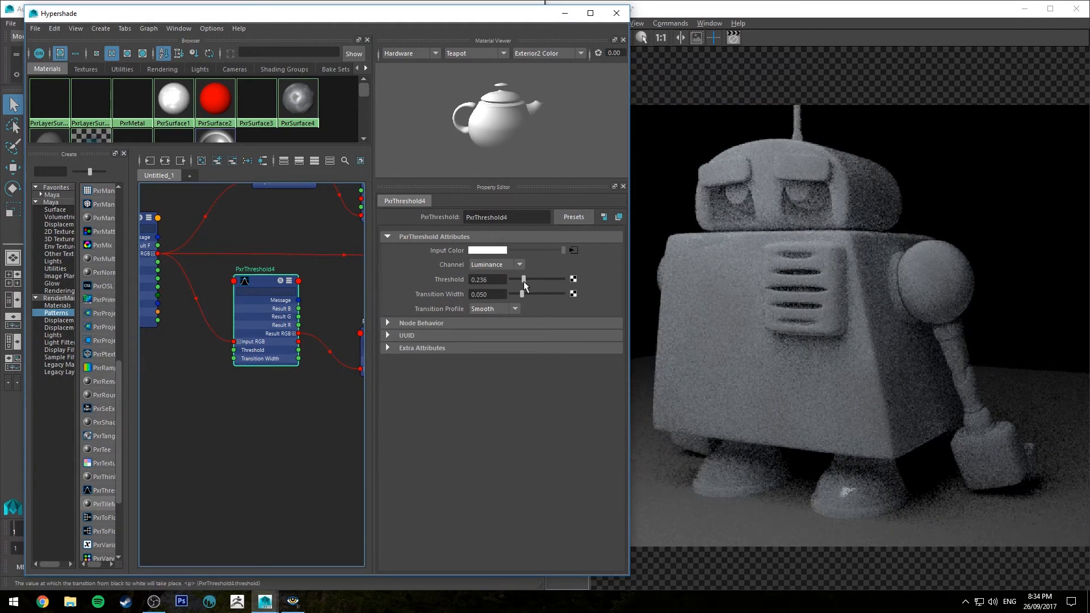
drag(523, 280, 528, 279)
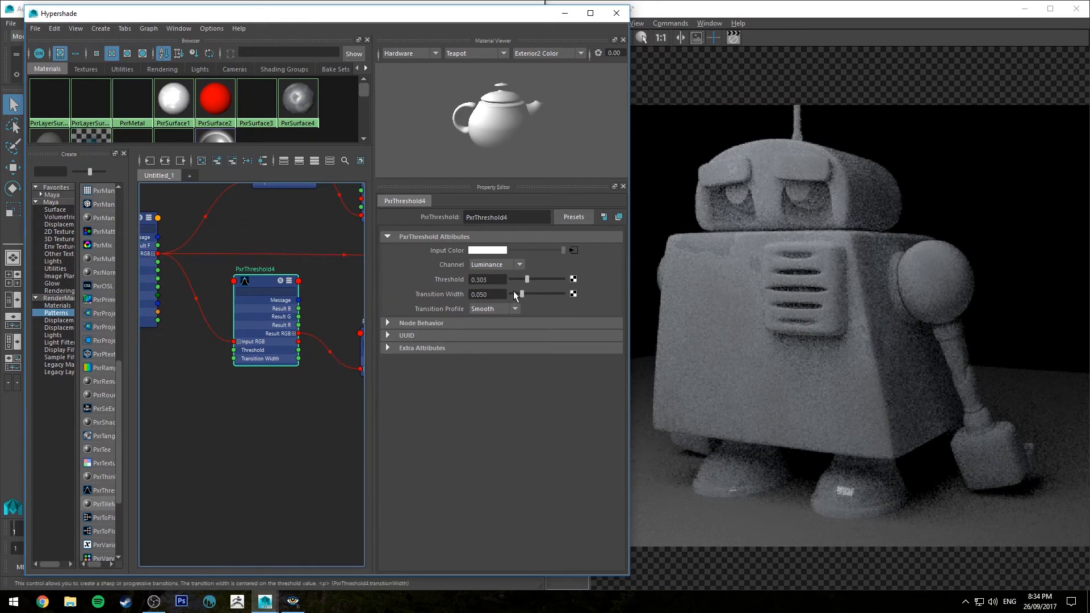
drag(527, 279, 563, 279)
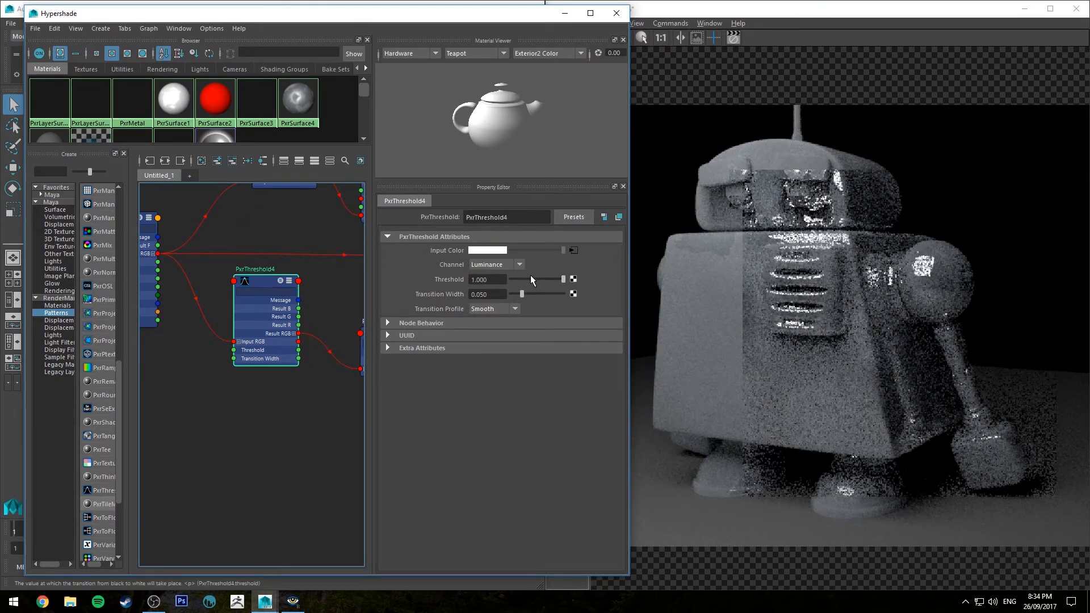
drag(564, 279, 541, 279)
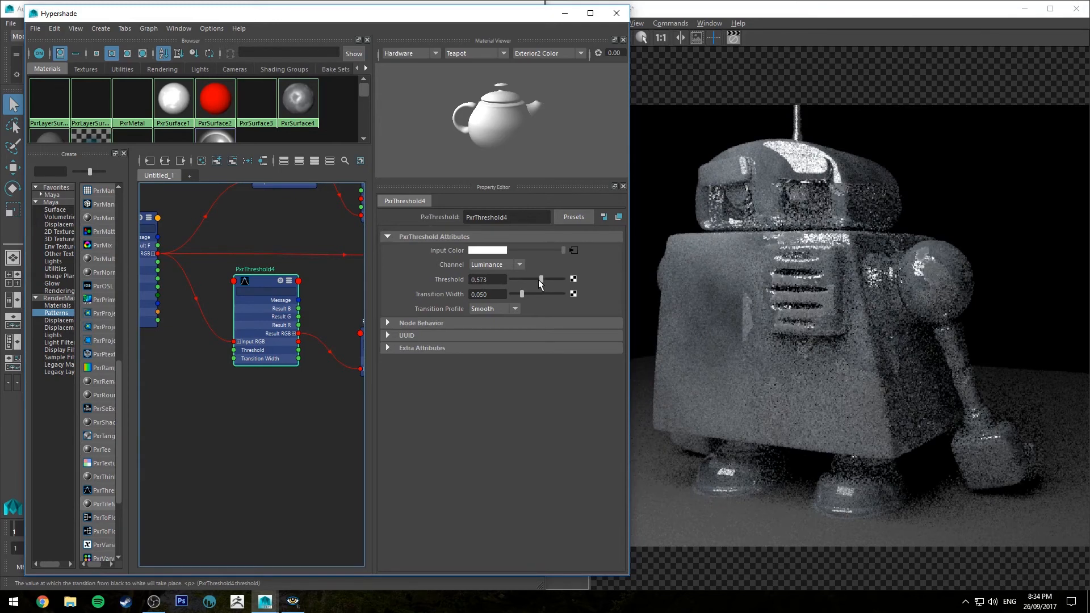
drag(542, 279, 539, 280)
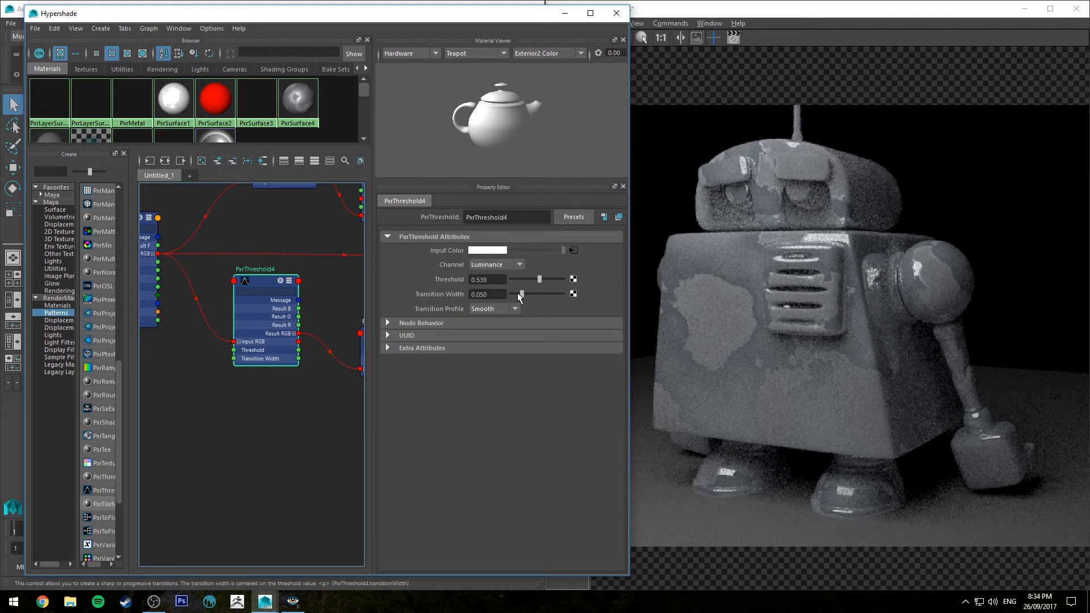
drag(519, 293, 563, 293)
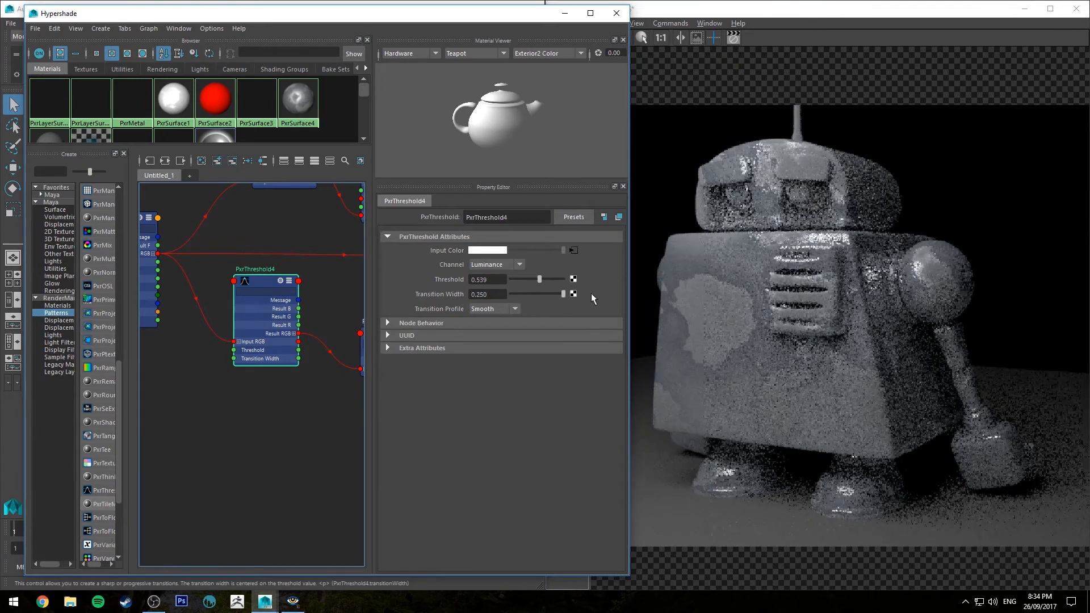
Switch PxrThreshold4 to a Gaussian transition profile and raise its threshold to about 0.37.
click(494, 309)
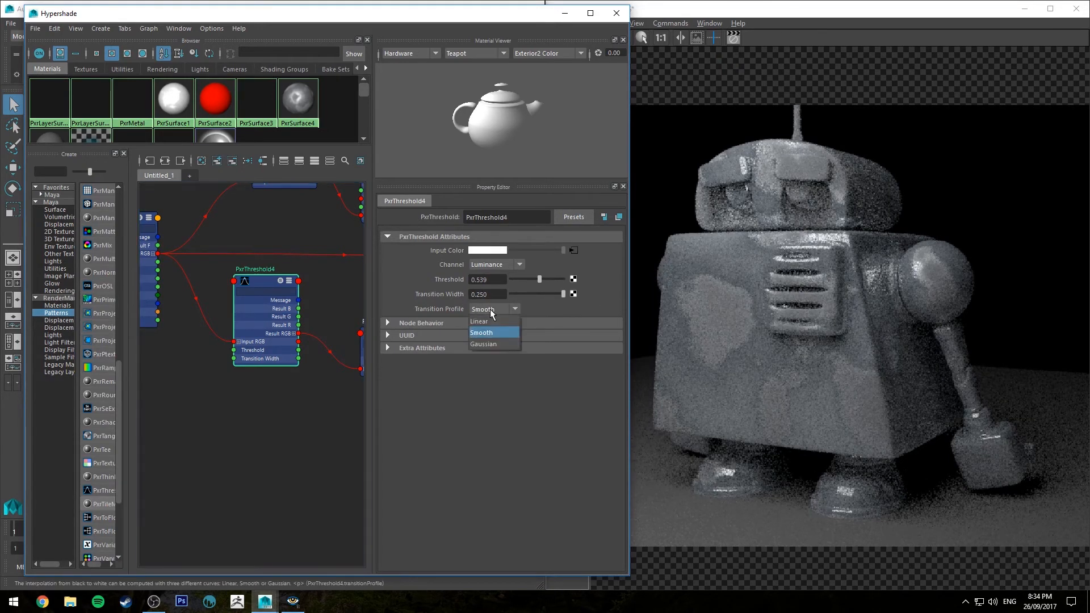
click(484, 343)
text(0.750)
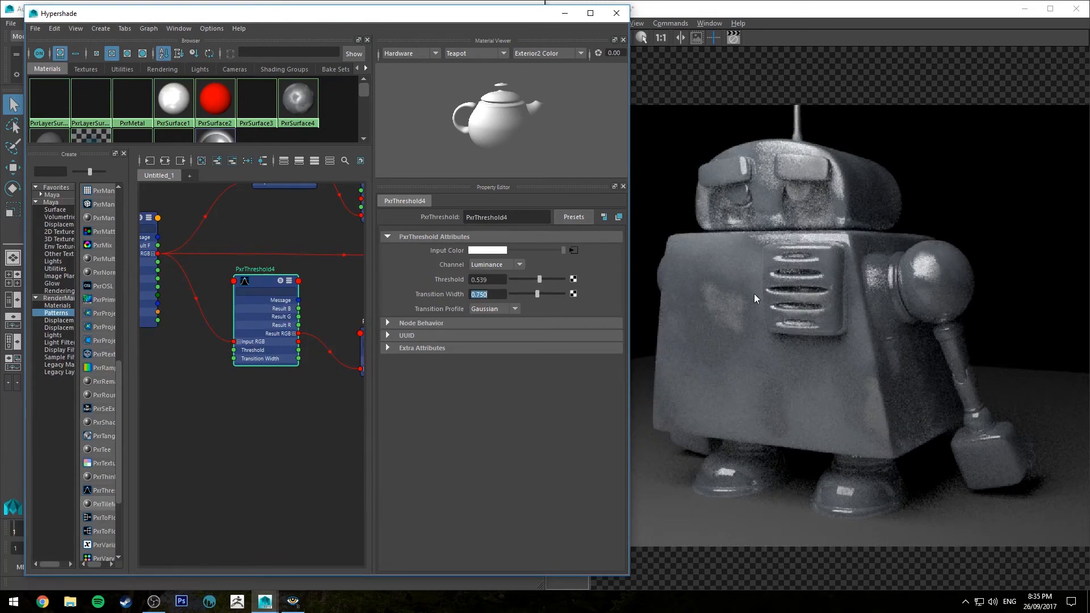
drag(540, 279, 528, 279)
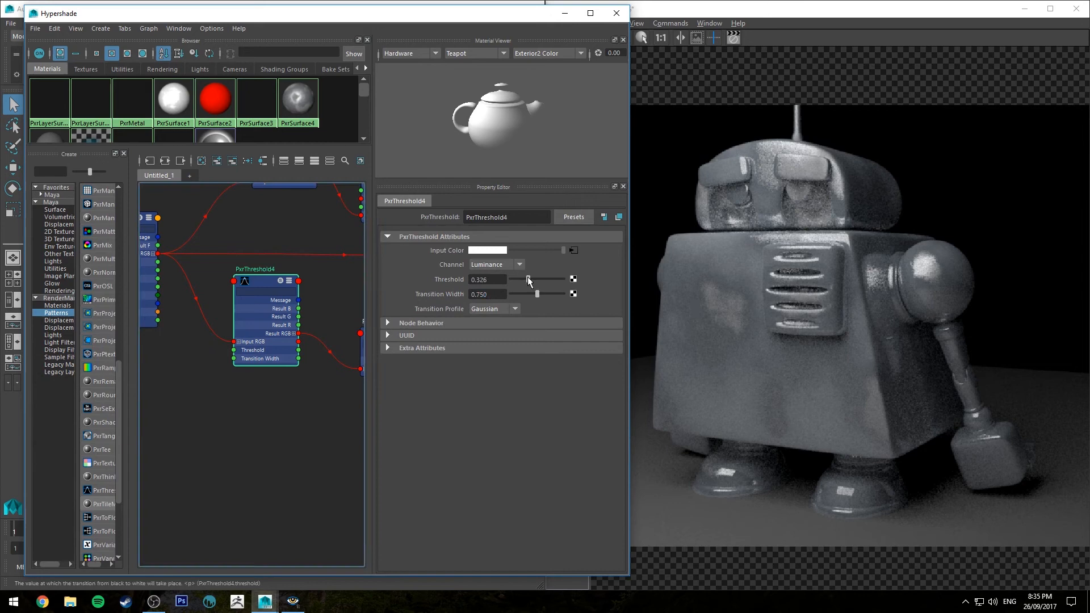
drag(528, 279, 532, 280)
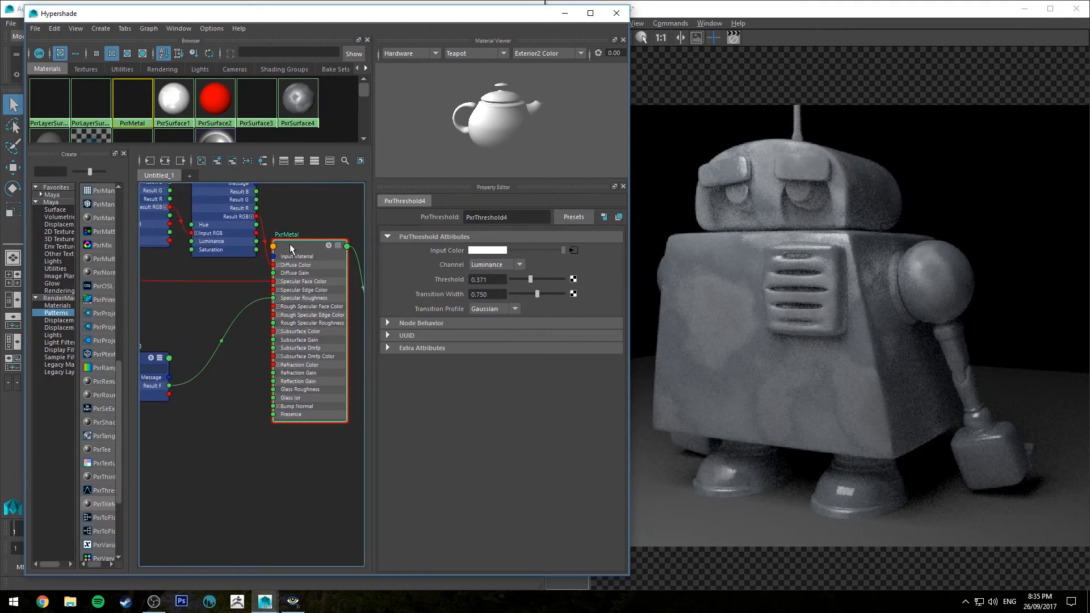
Review PxrMetal's advanced primary specular settings, keeping Beckmann as the specular model.
click(286, 234)
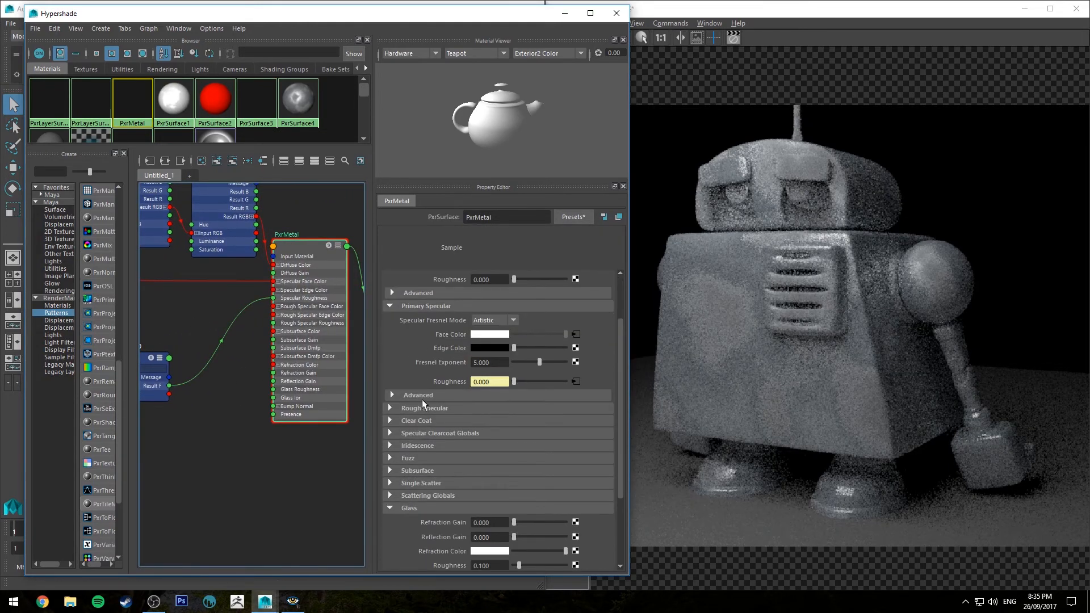
click(418, 395)
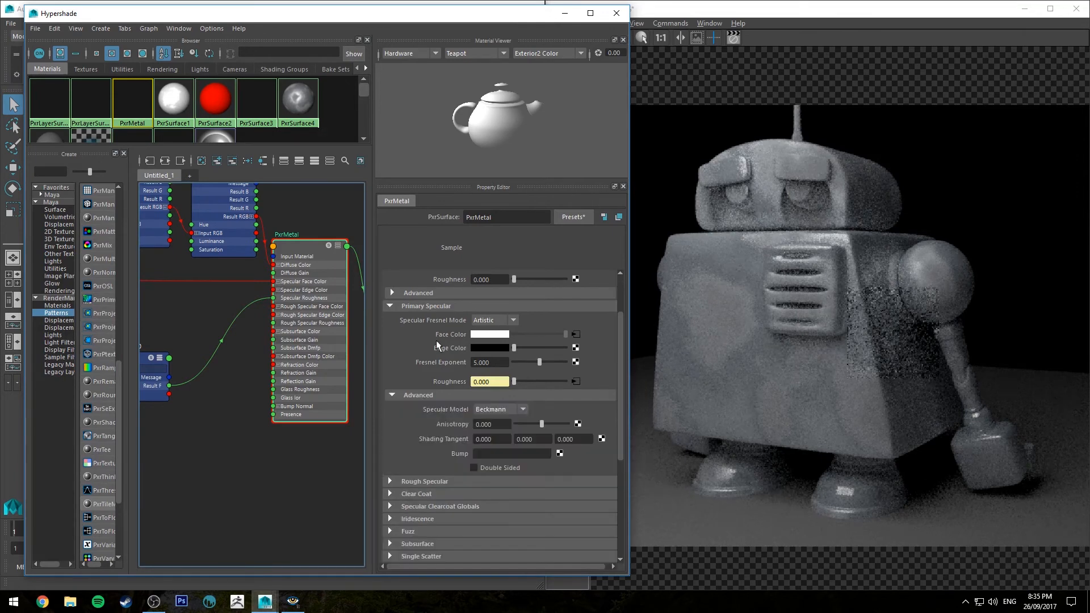
click(520, 375)
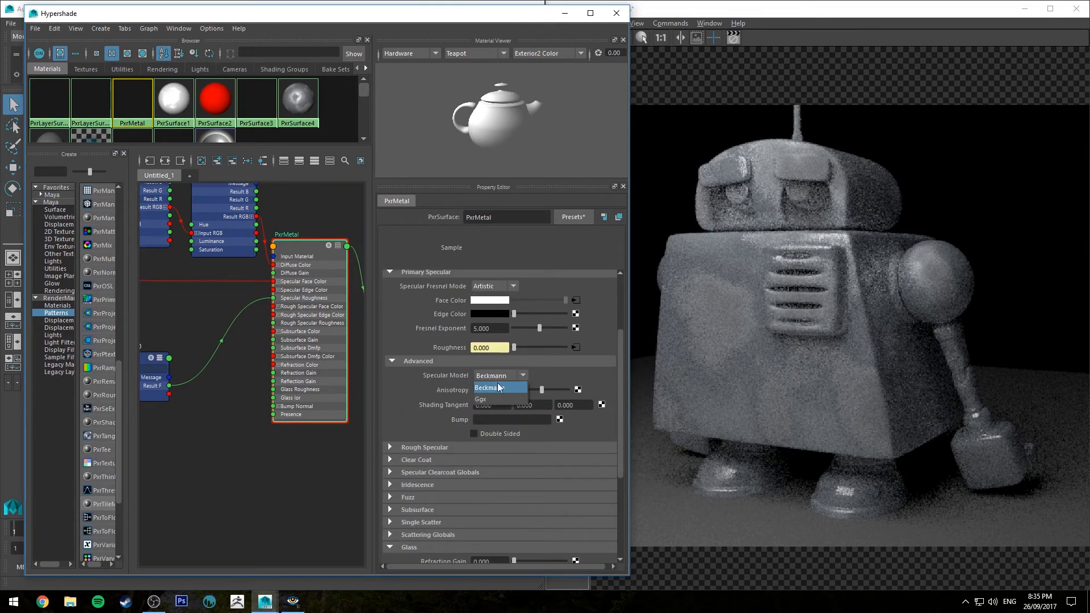
click(480, 399)
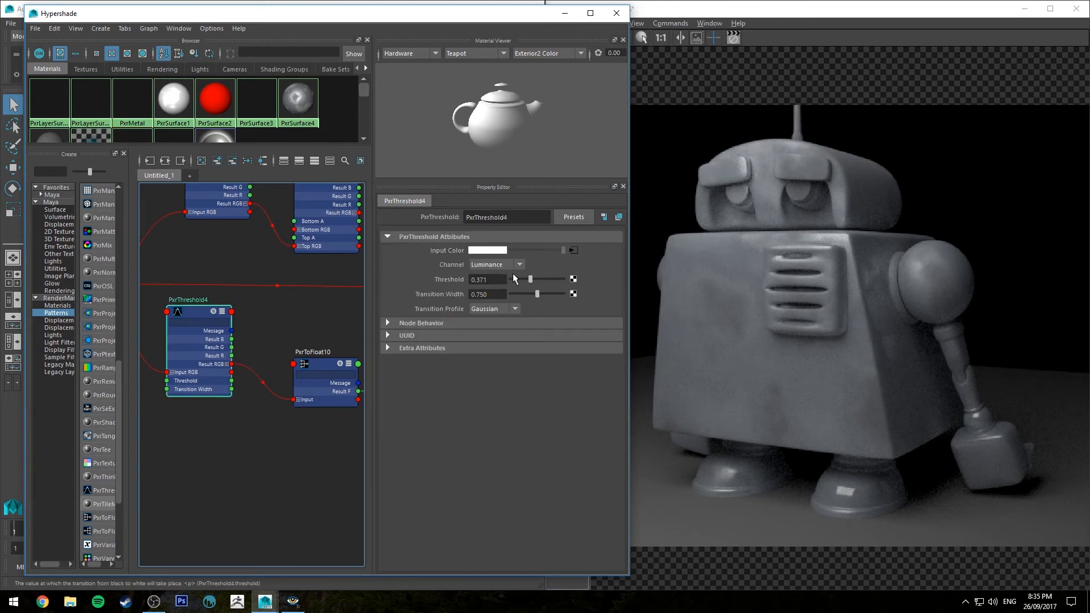
Raise PxrThreshold4's threshold to about 0.43.
drag(531, 279, 535, 279)
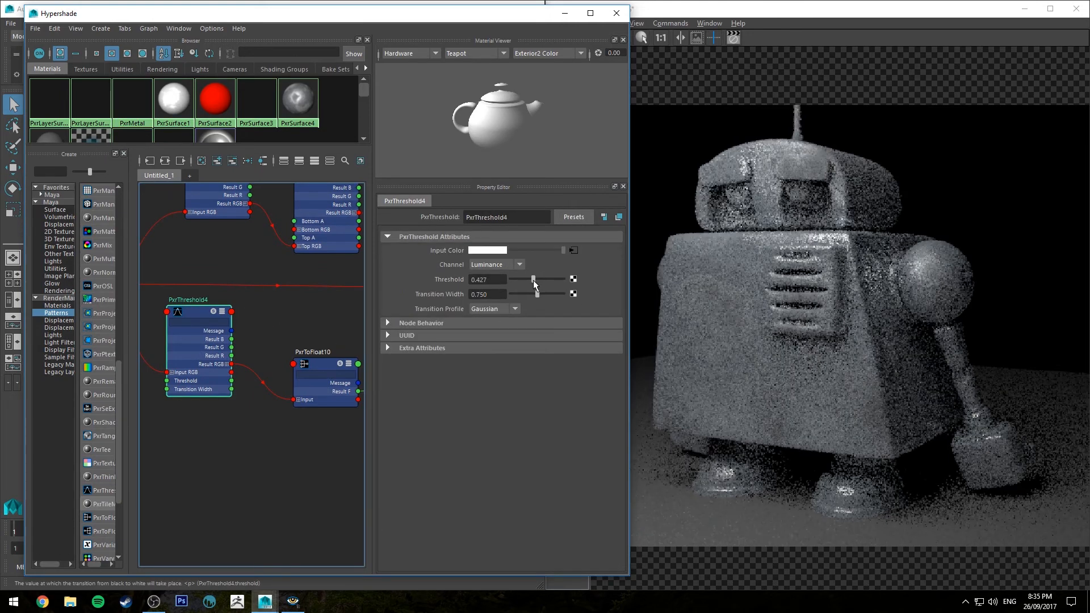
drag(535, 293, 543, 293)
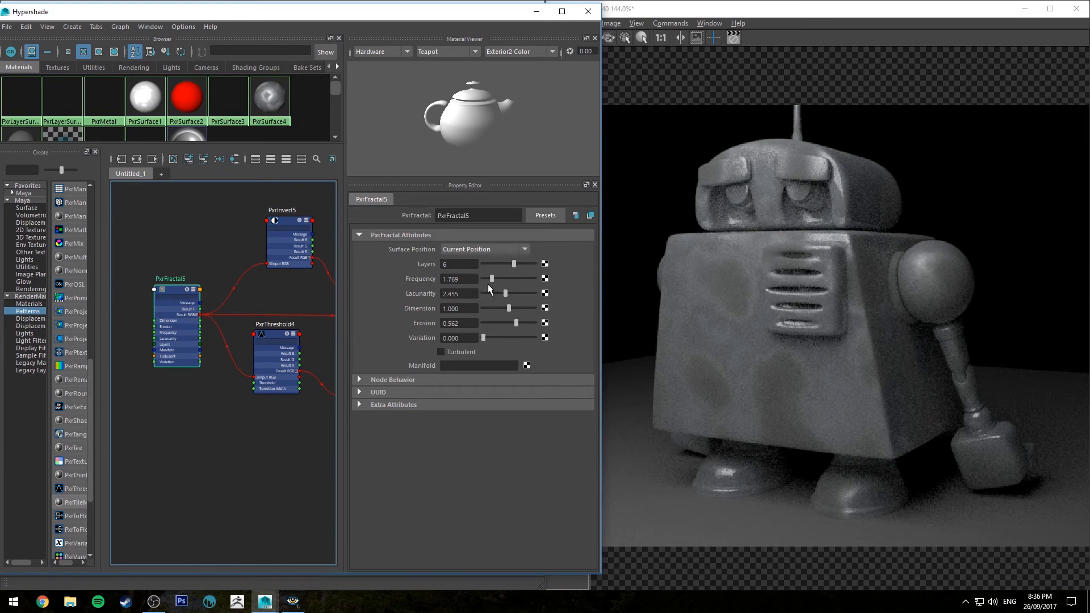
Settle PxrFractal5 on 6 layers, frequency 1.212 and lacunarity 3.413 after trying other values.
drag(513, 265, 490, 264)
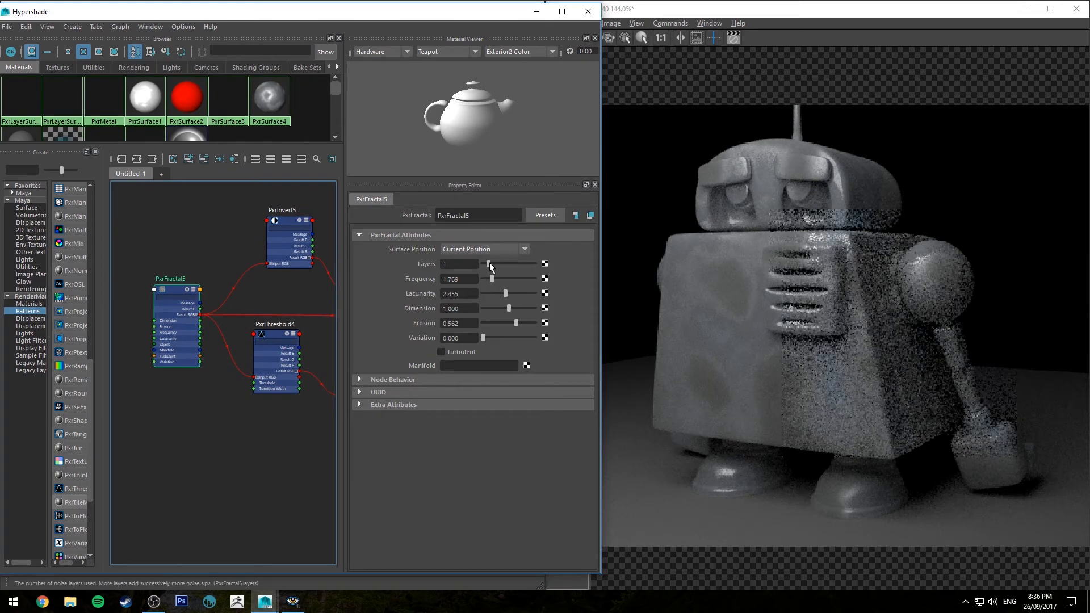
drag(490, 264, 515, 264)
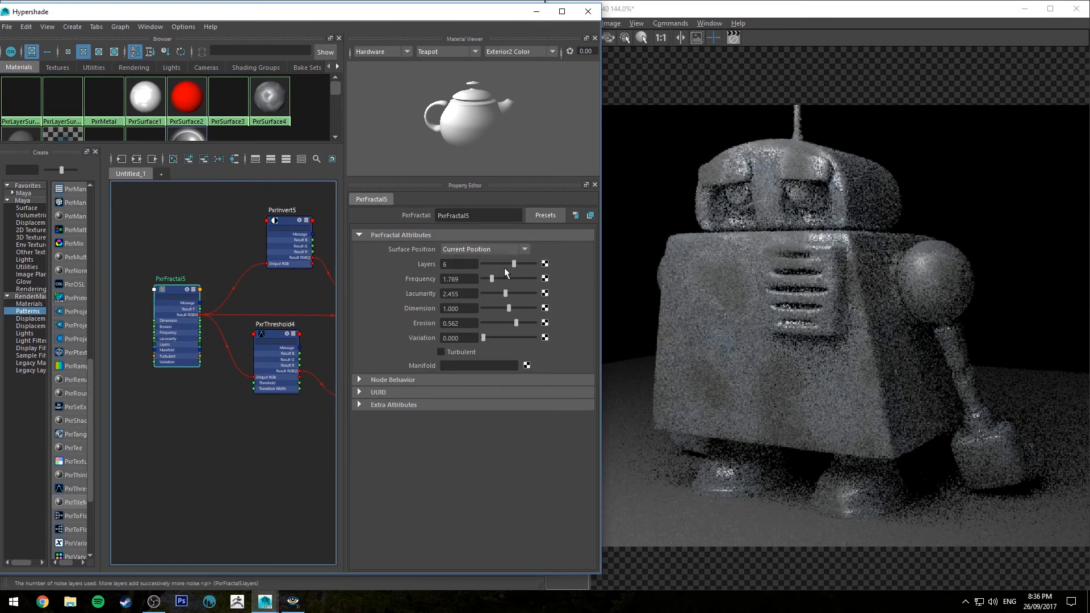
drag(492, 280, 502, 279)
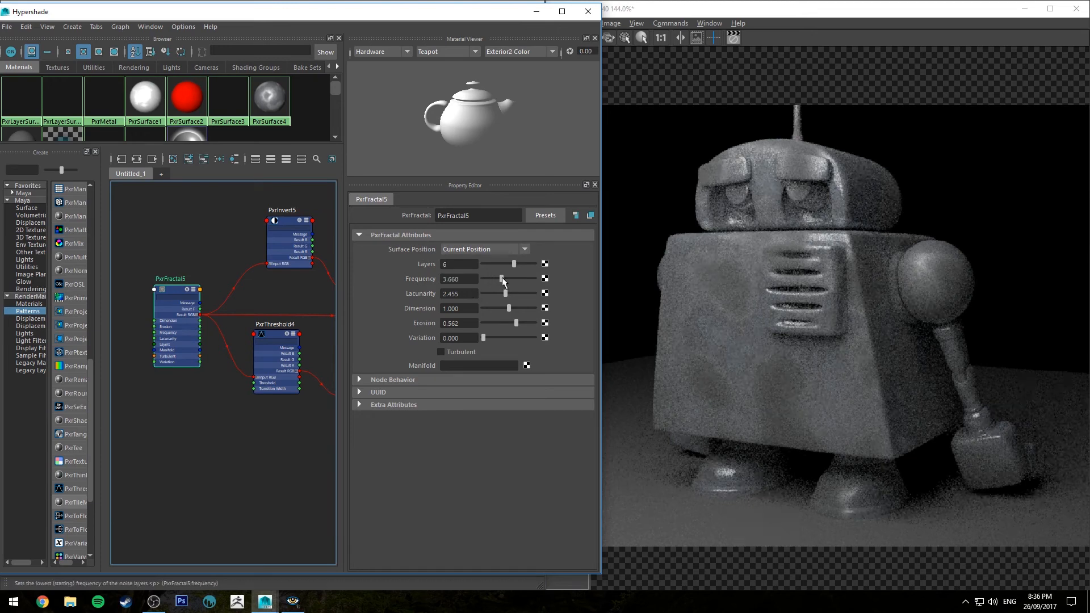
drag(500, 280, 492, 279)
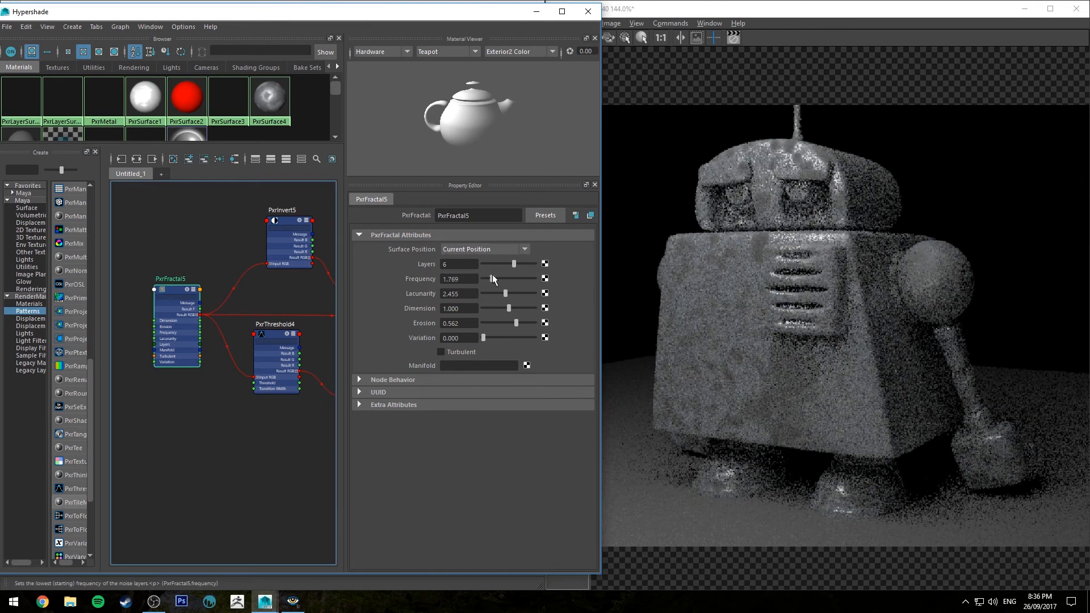
drag(514, 279, 504, 279)
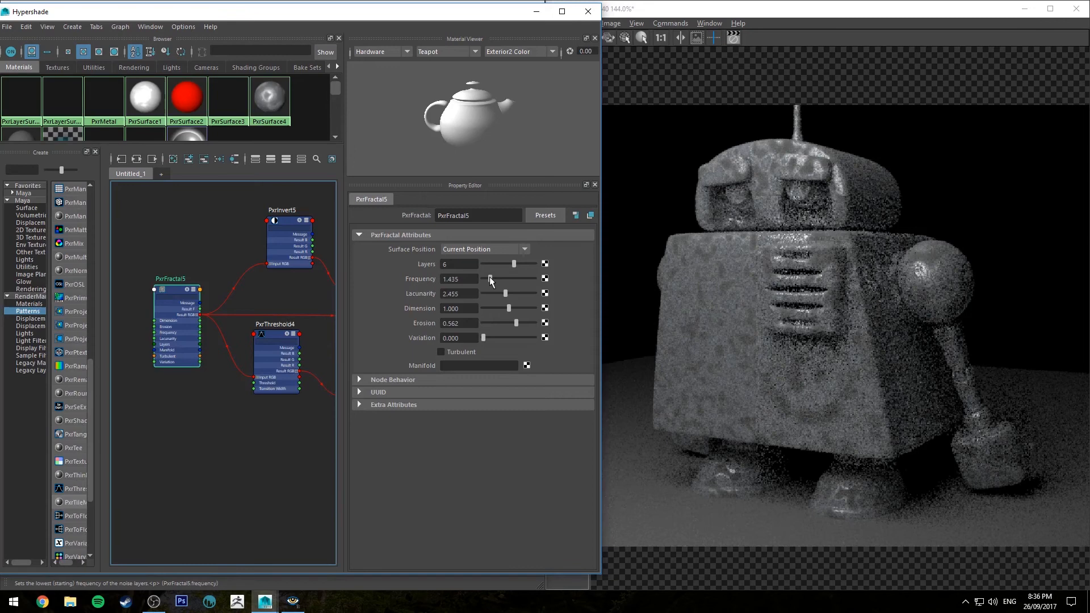
drag(494, 280, 487, 279)
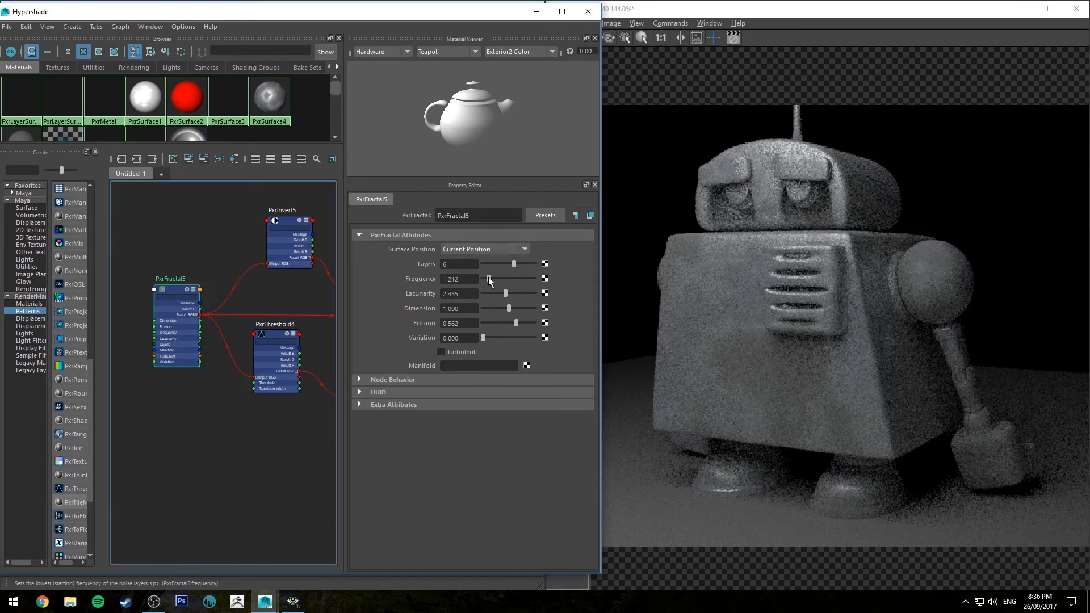
mouse_move(491, 293)
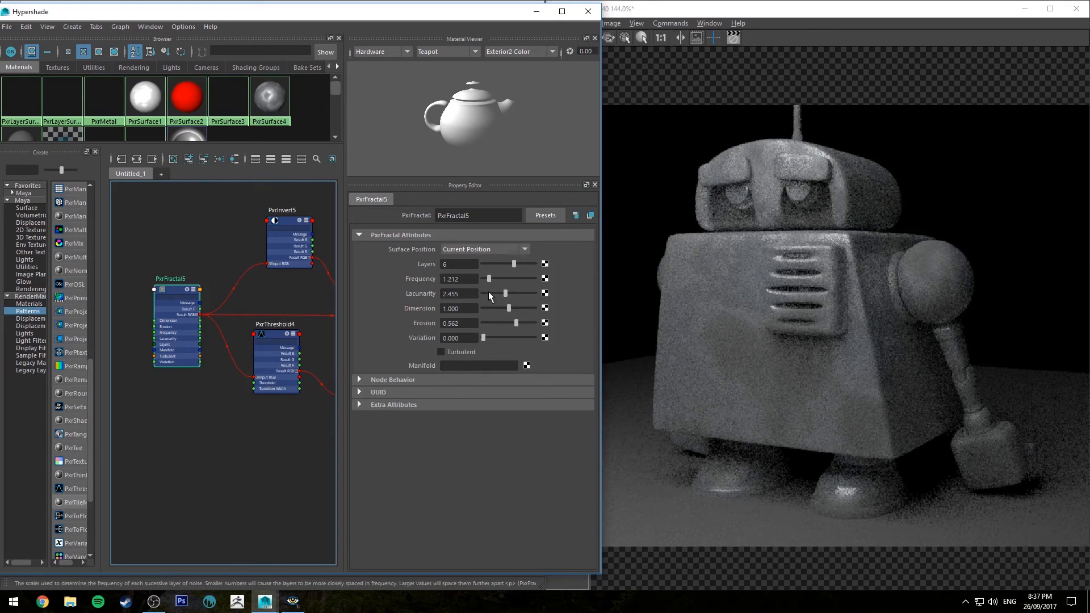
drag(505, 293, 478, 293)
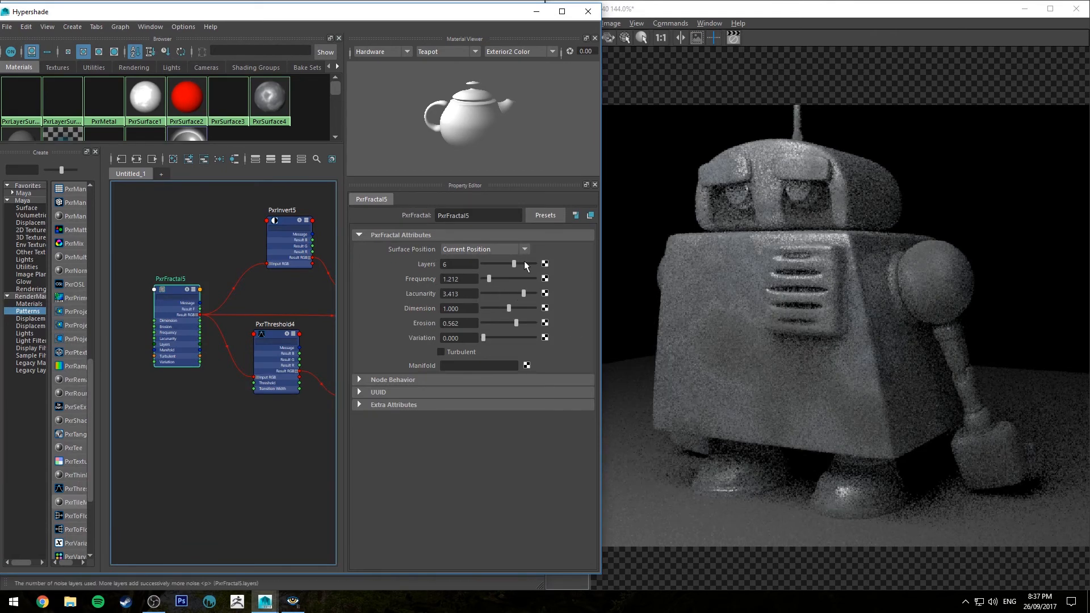
Give PxrFractal5 lacunarity 1.652, dimension 0.607, erosion -0.022 and variation about 0.23.
drag(510, 308, 499, 308)
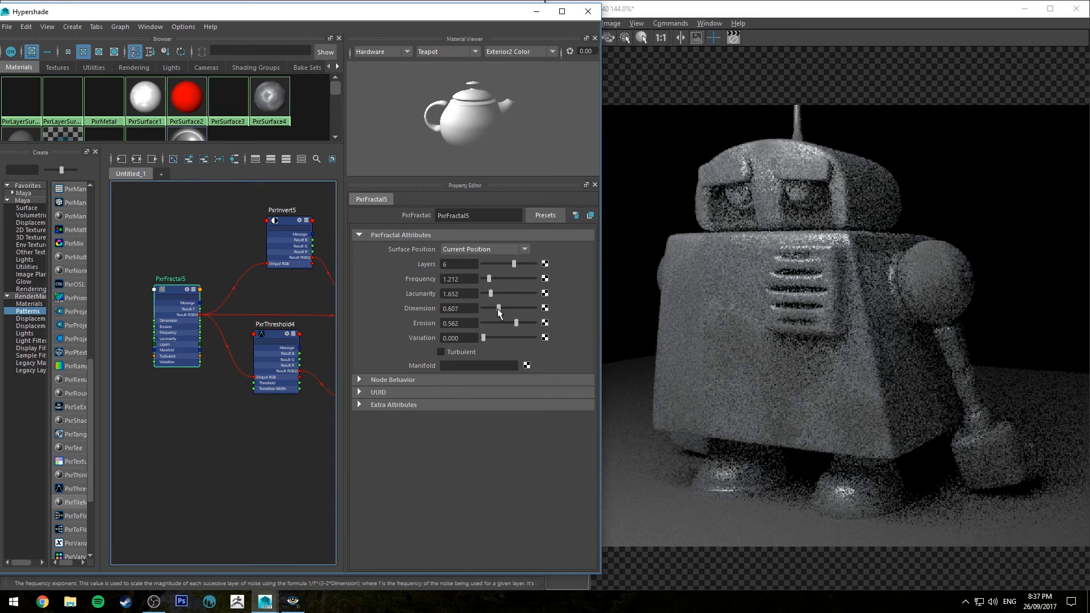
drag(515, 322, 544, 323)
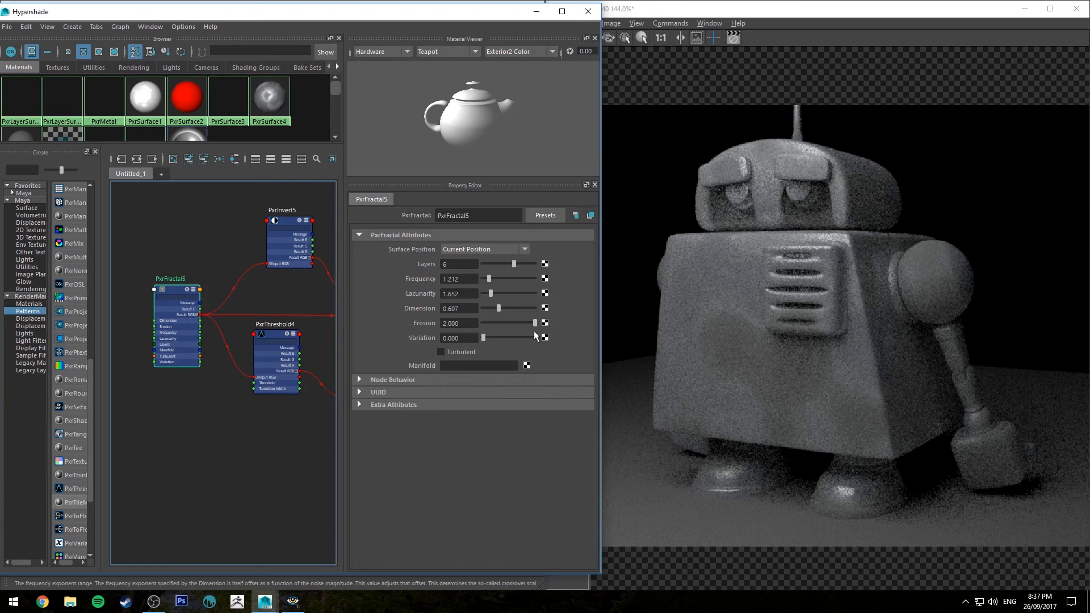
drag(533, 322, 508, 323)
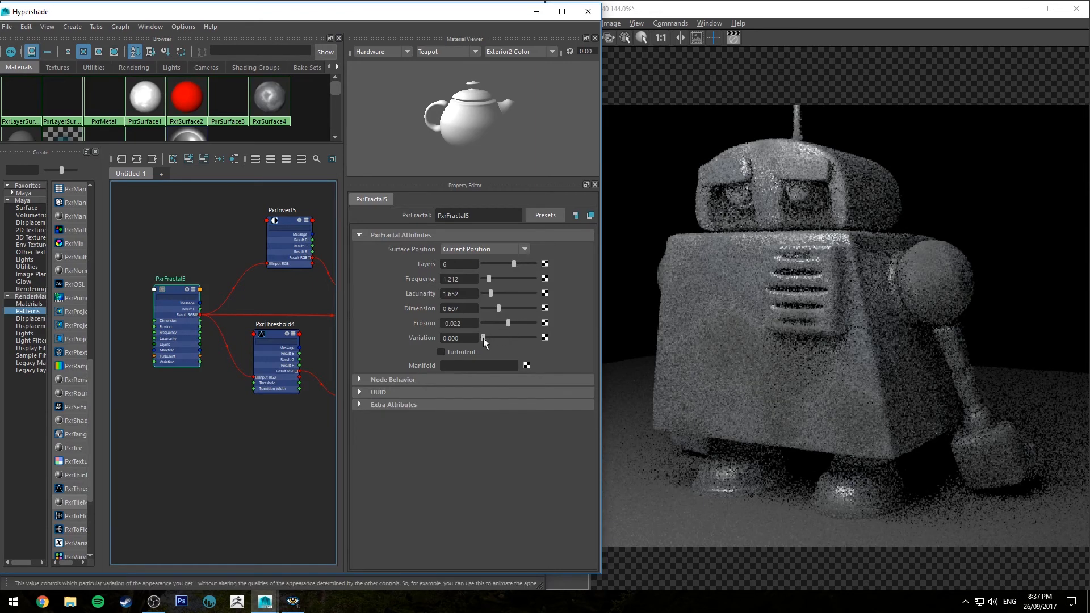
drag(483, 338, 494, 338)
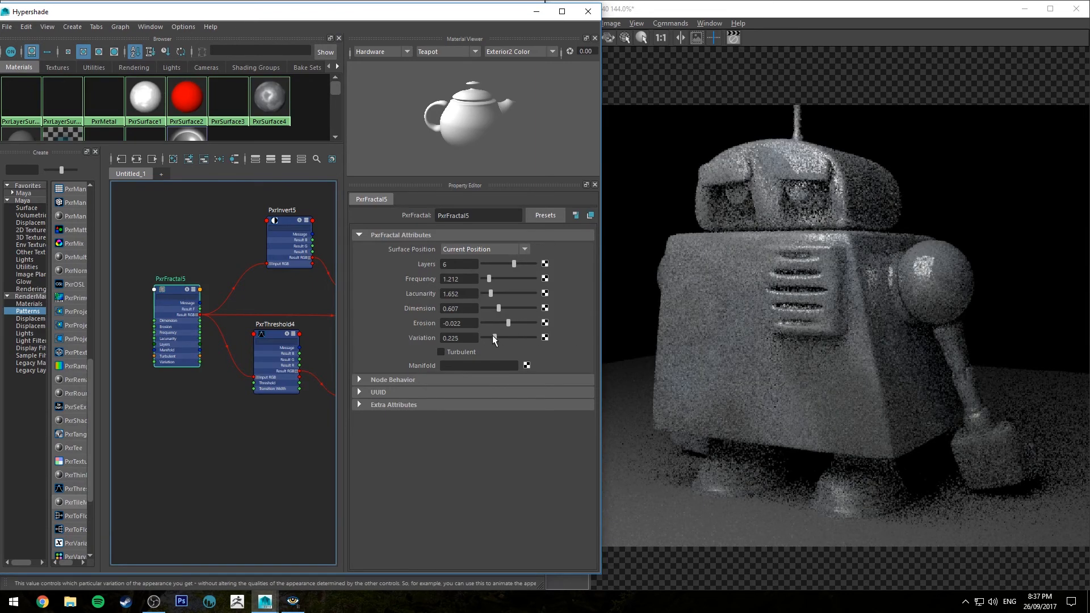
Try the turbulent fractal pattern, then switch it back off.
click(441, 352)
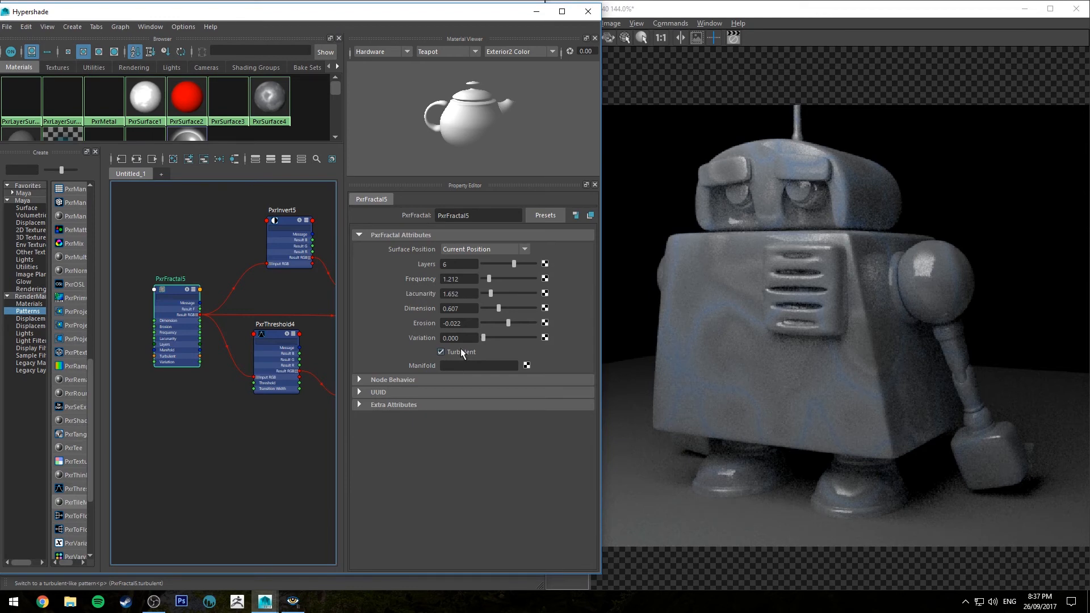
click(441, 352)
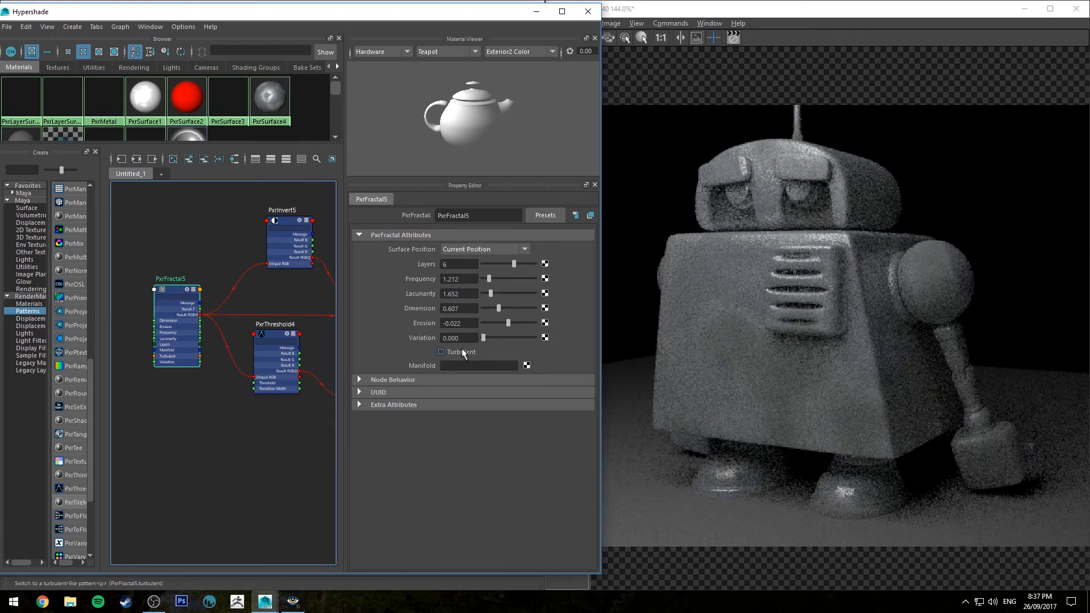
click(440, 352)
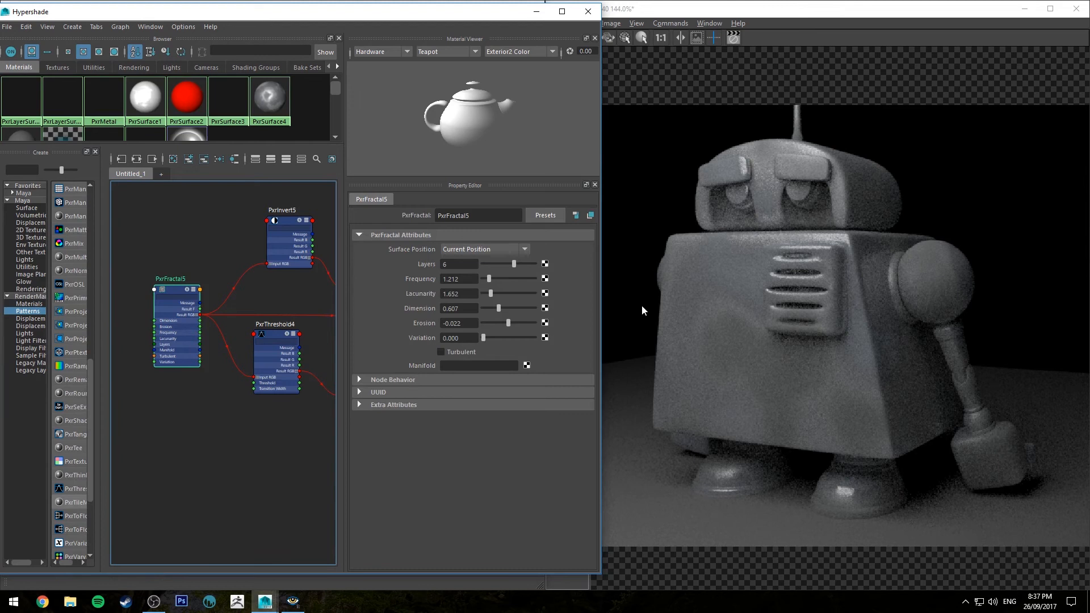